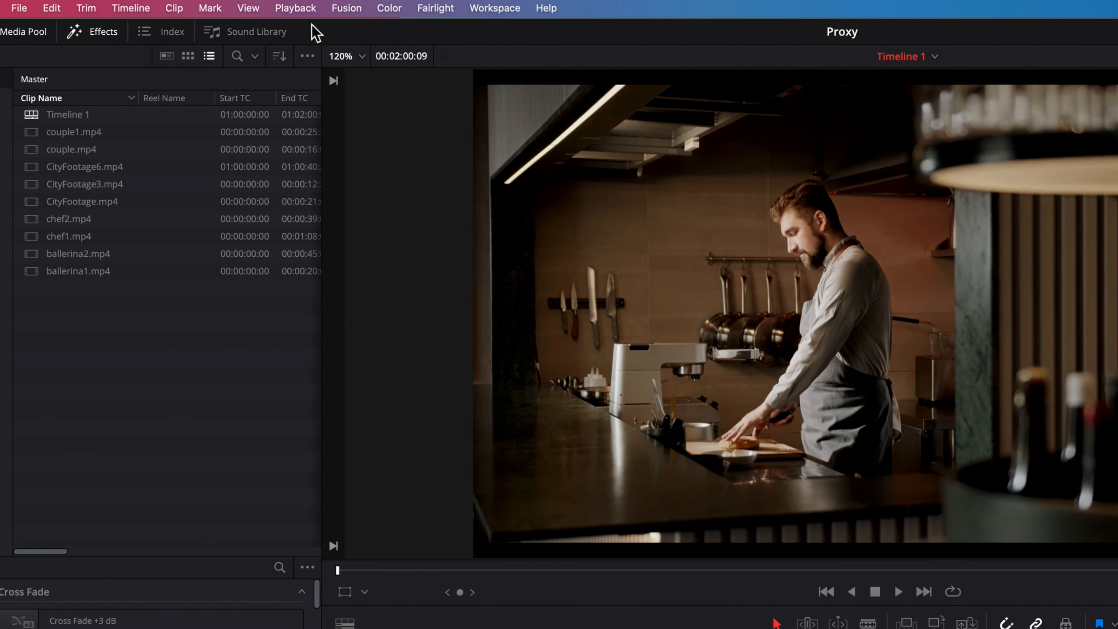
Select couple.mp4, view its clip actions, and leave Project Settings unchanged.
left_click(296, 8)
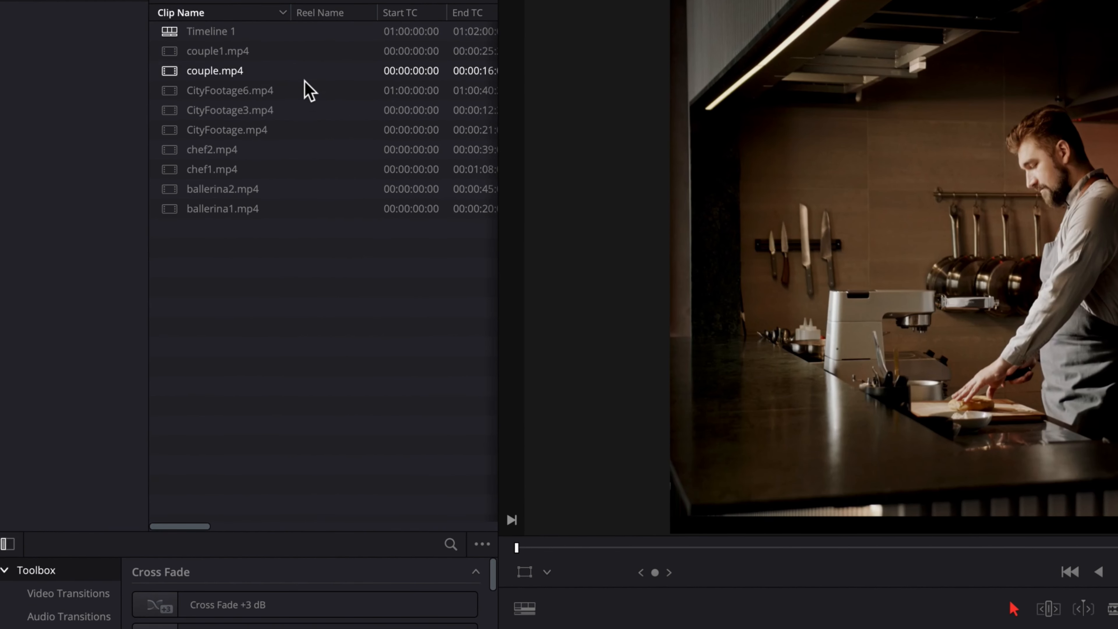
right_click(229, 110)
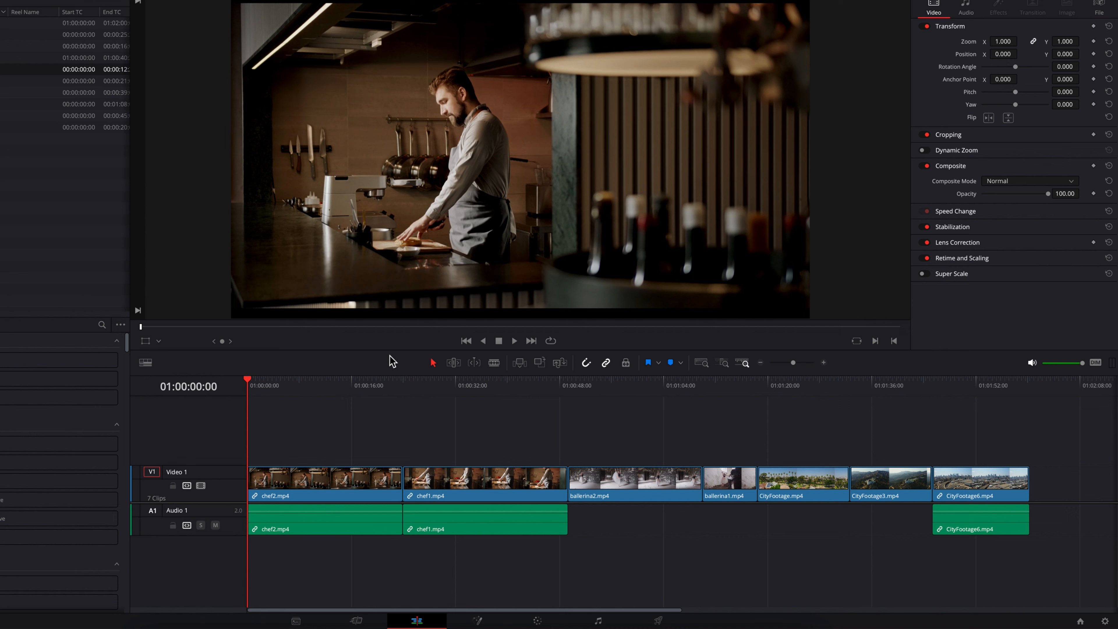
mouse_move(473, 390)
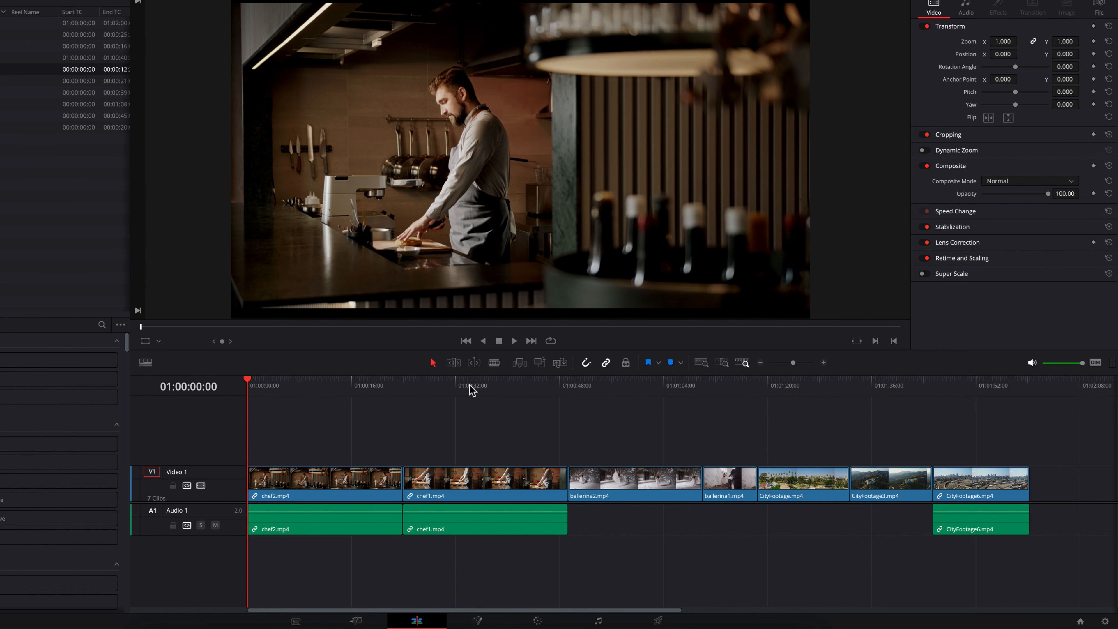
mouse_move(1109, 622)
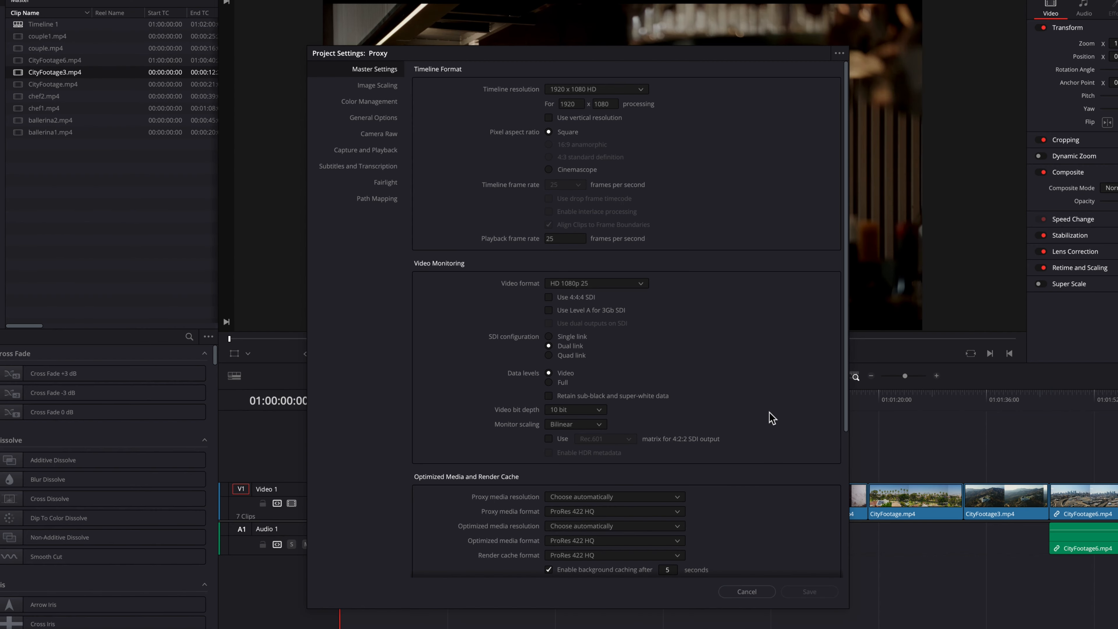
left_click(746, 591)
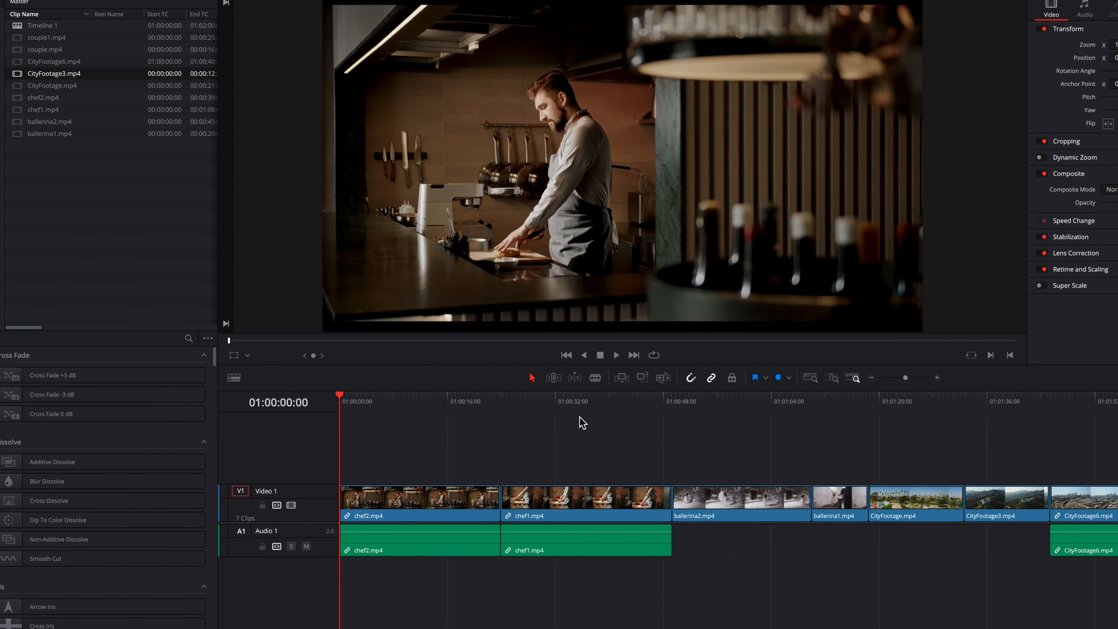
Set Playback > Timeline Proxy Resolution to Quarter.
left_click(174, 5)
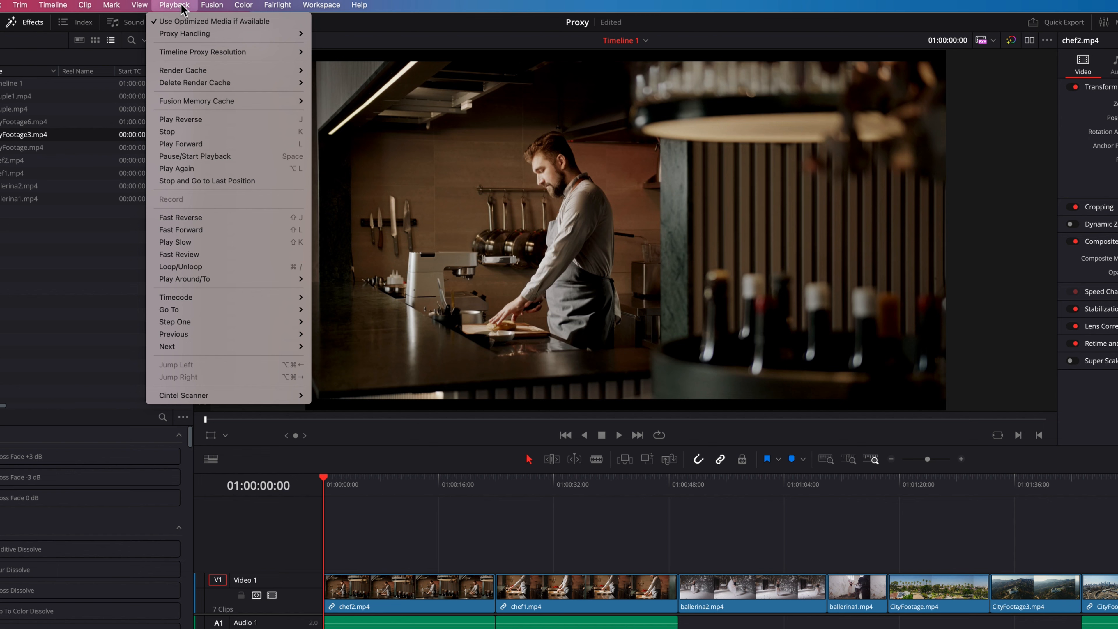
mouse_move(203, 51)
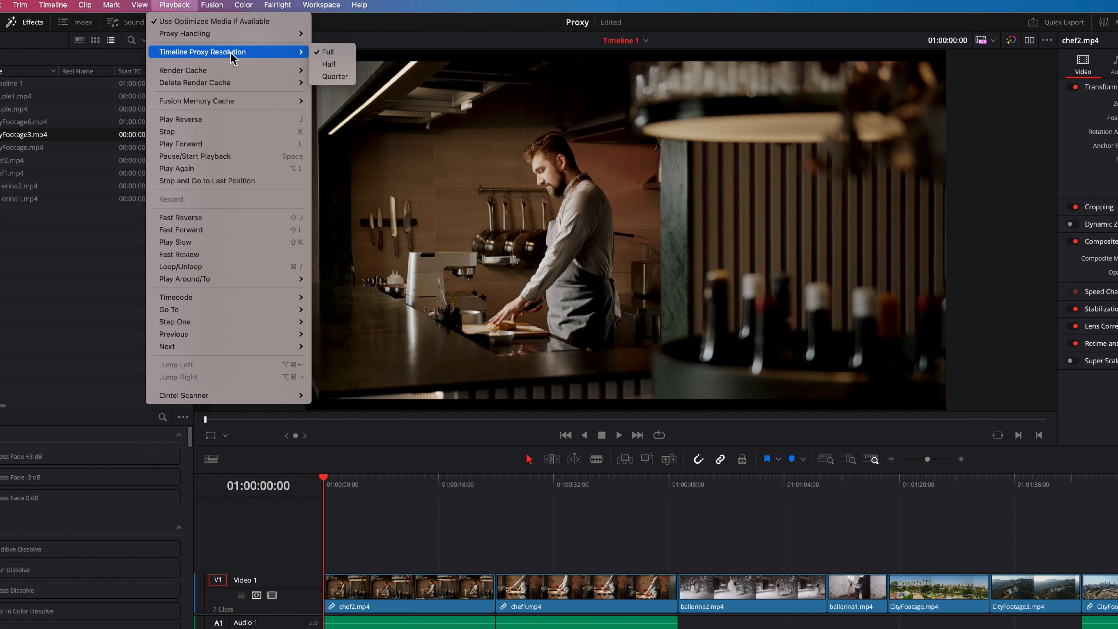
mouse_move(269, 57)
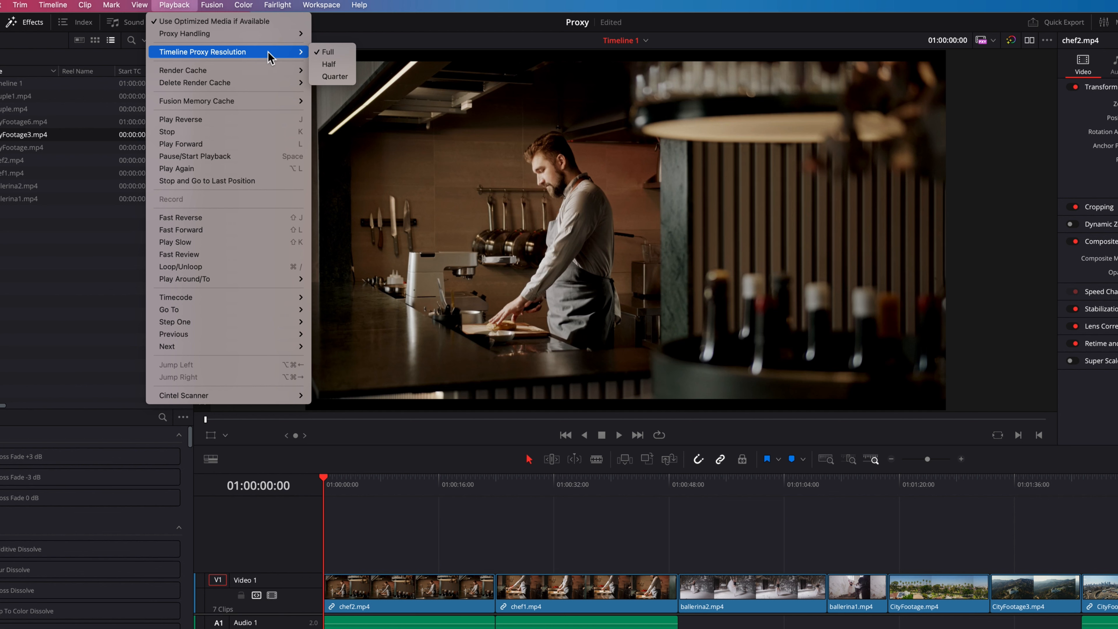
mouse_move(335, 76)
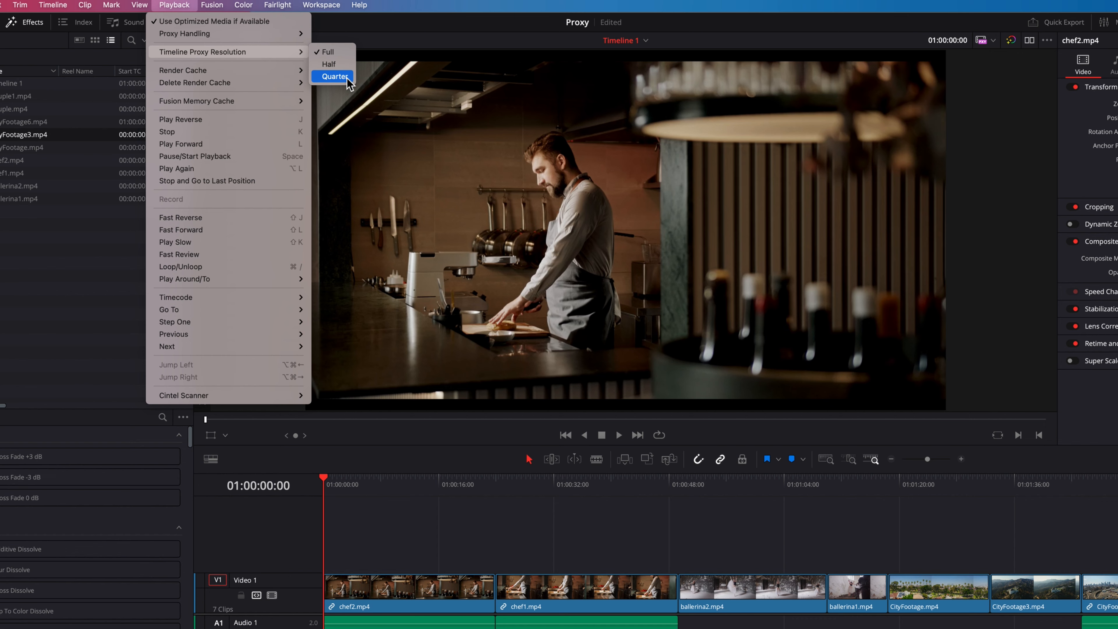
left_click(334, 76)
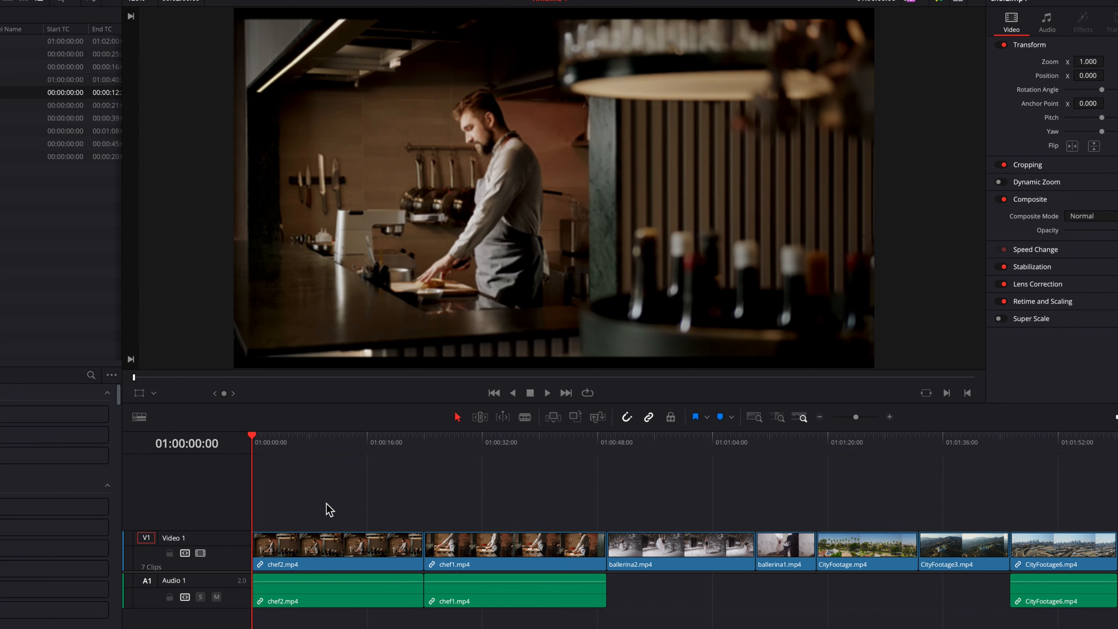
mouse_move(497, 467)
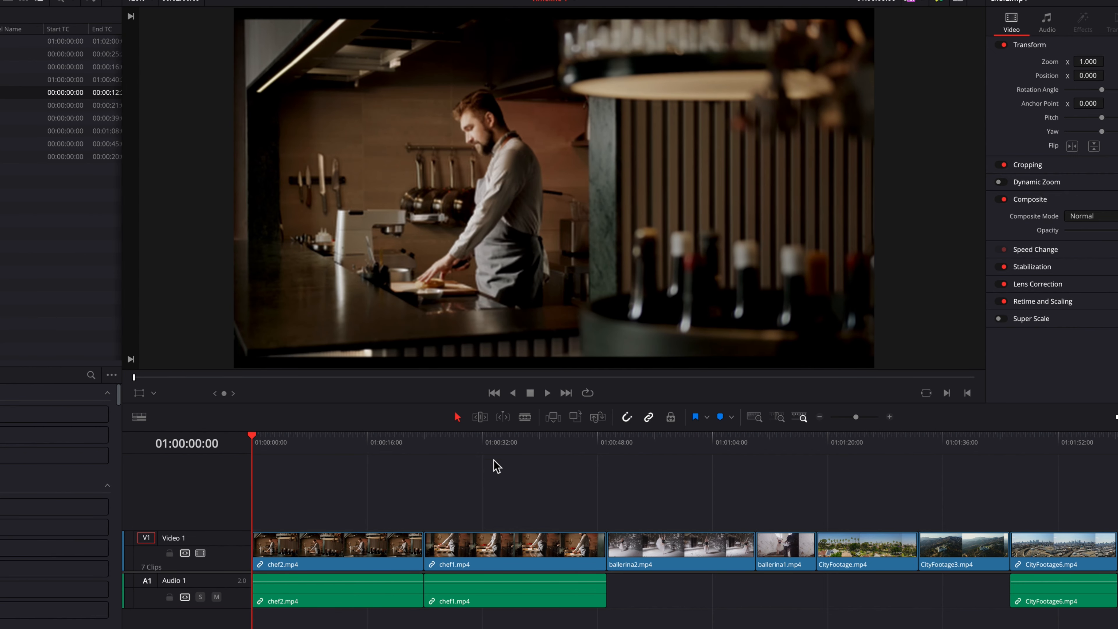
left_click(685, 442)
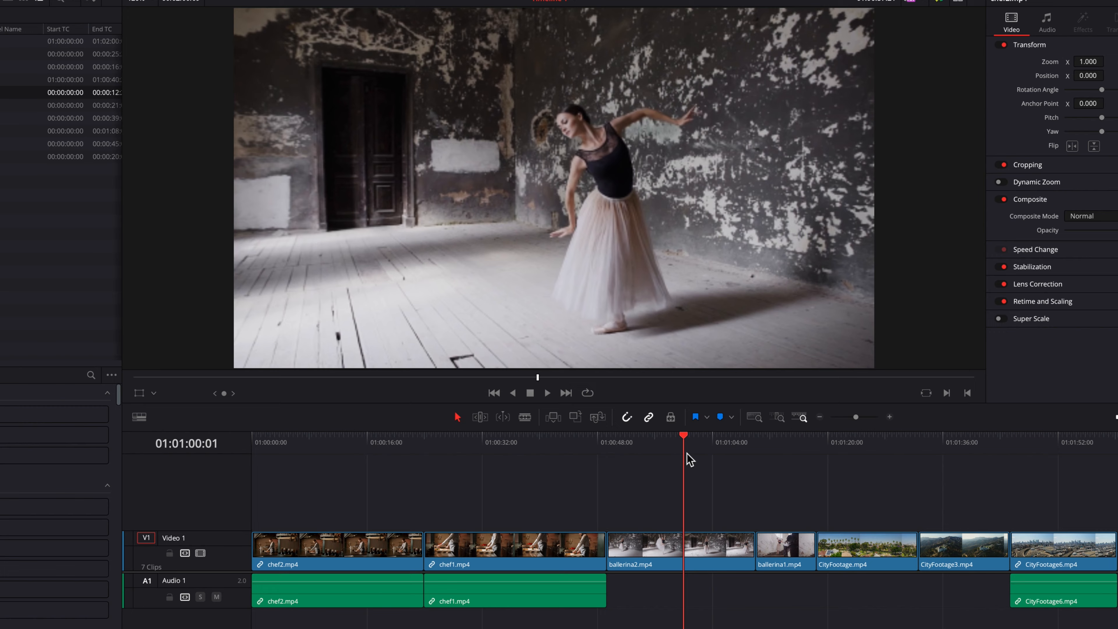
left_click(859, 442)
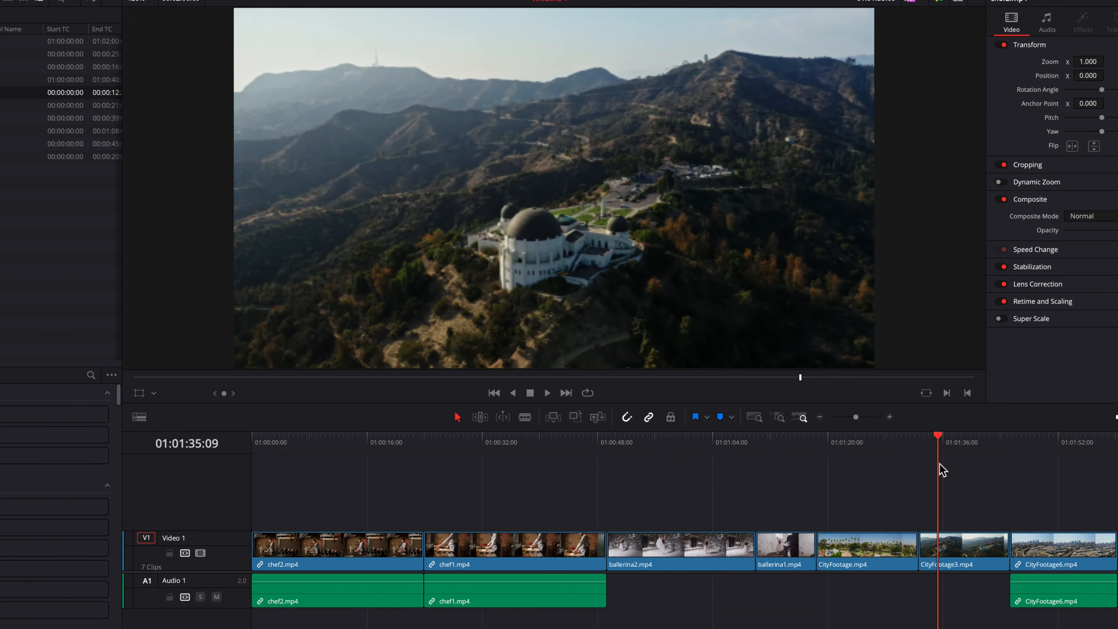
left_click(493, 392)
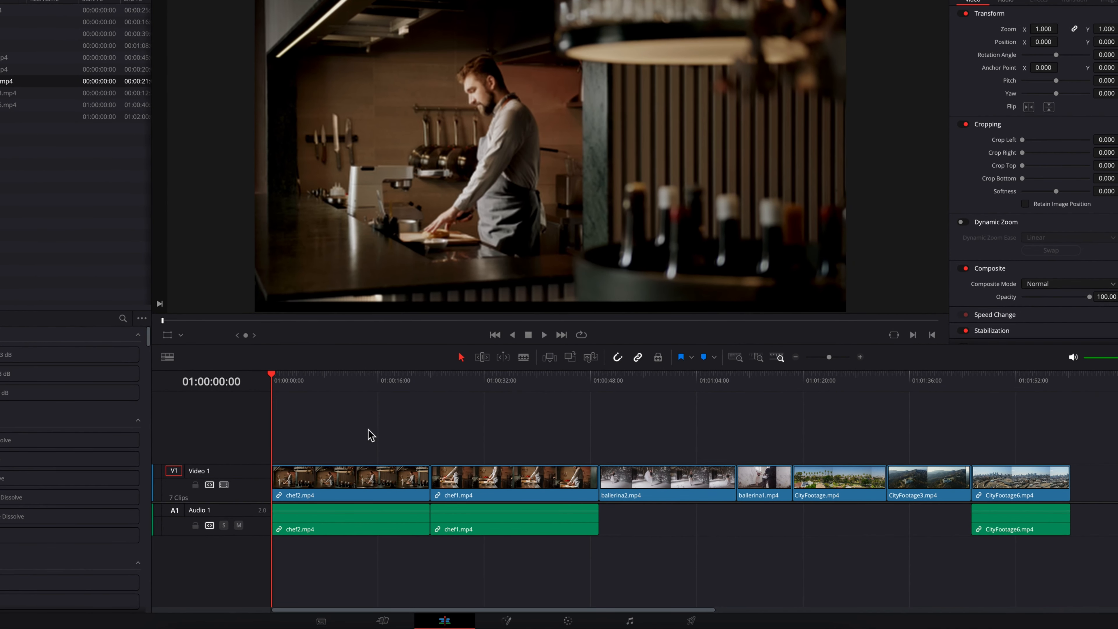
mouse_move(689, 594)
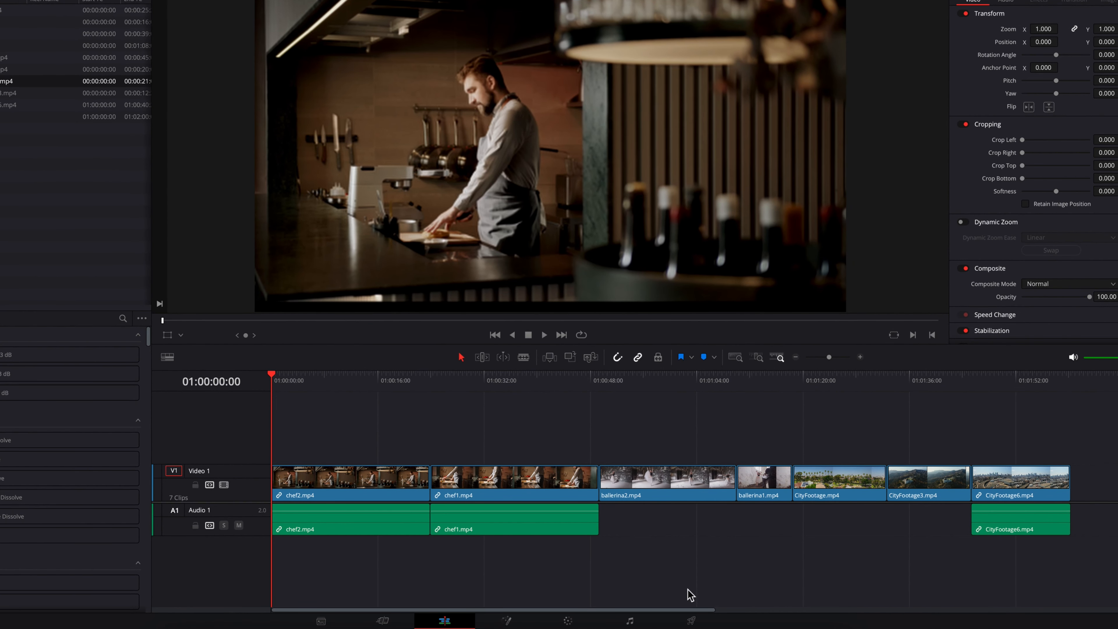
mouse_move(691, 621)
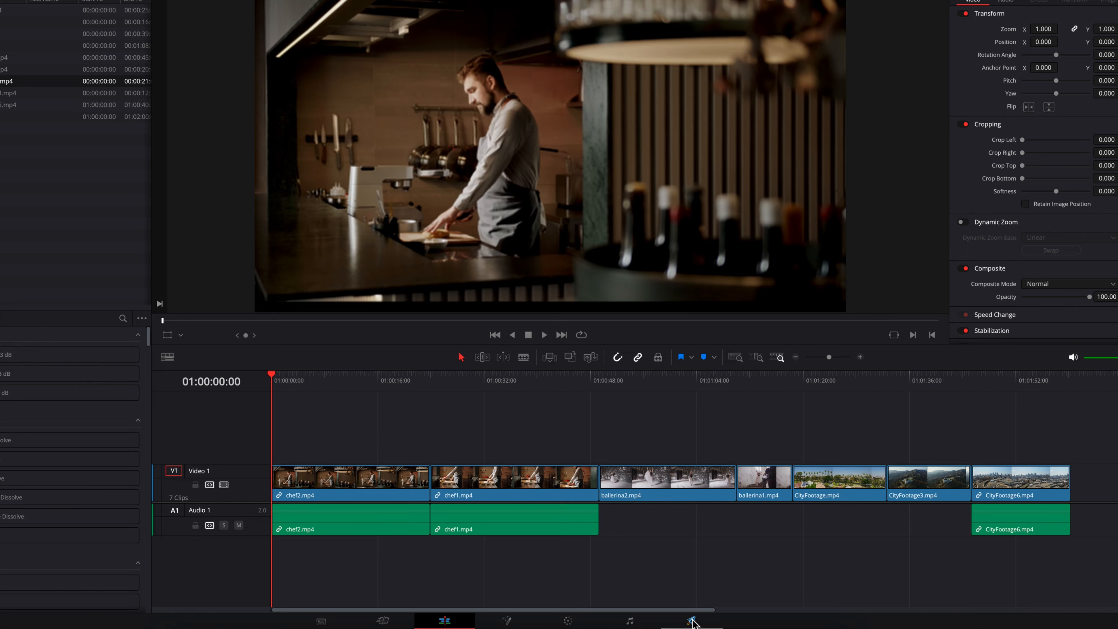
left_click(692, 621)
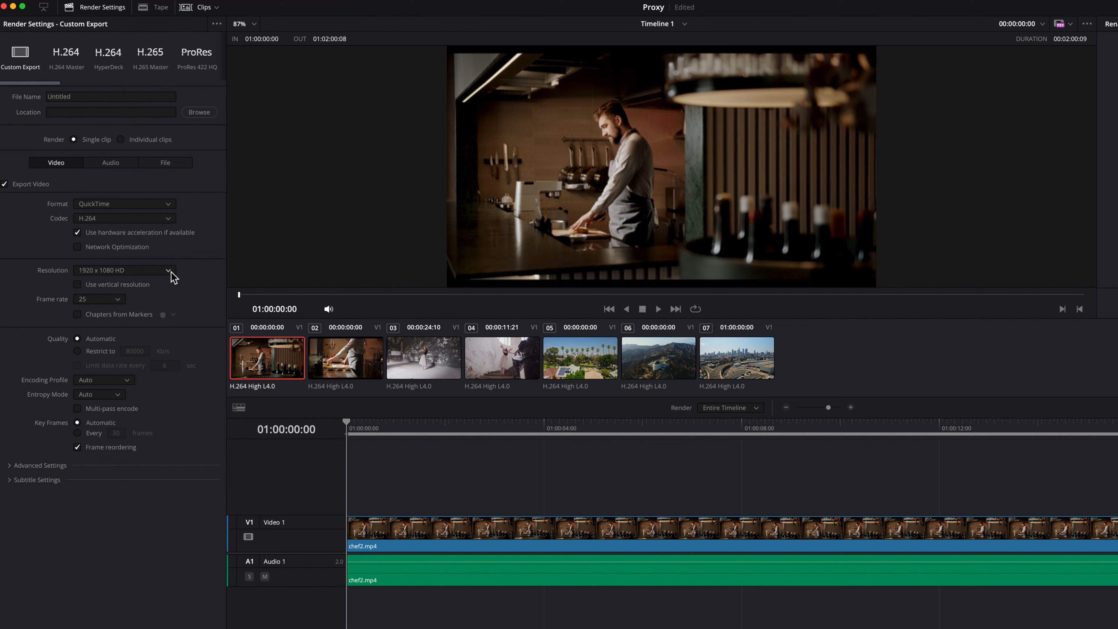
mouse_move(197, 274)
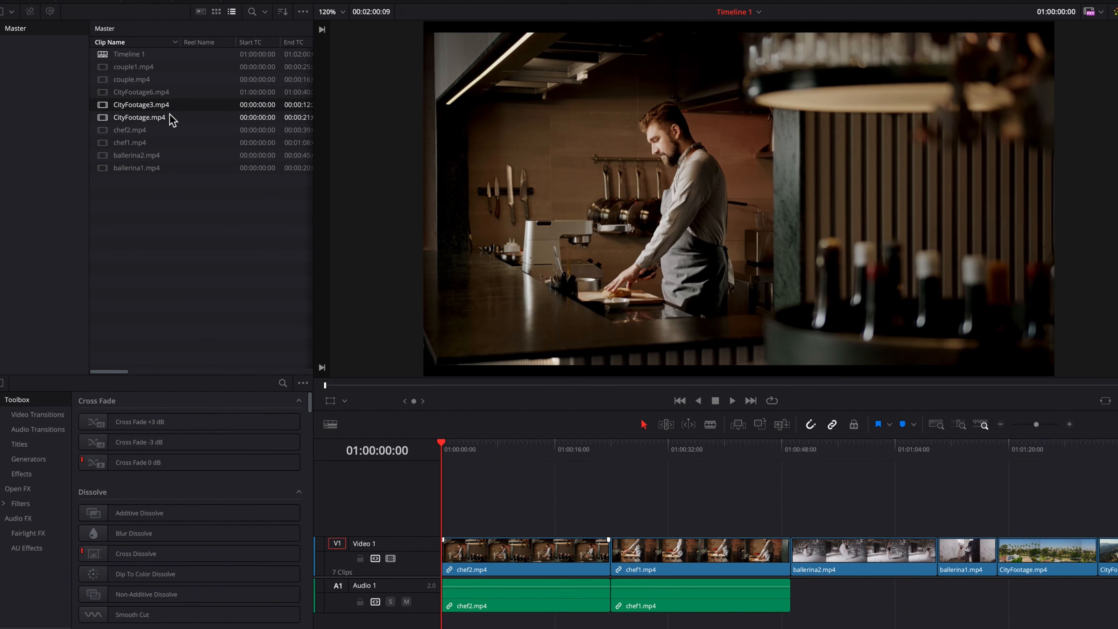
Show the Media Pool actions for CityFootage3.mp4, including Generate Proxy Media.
right_click(140, 105)
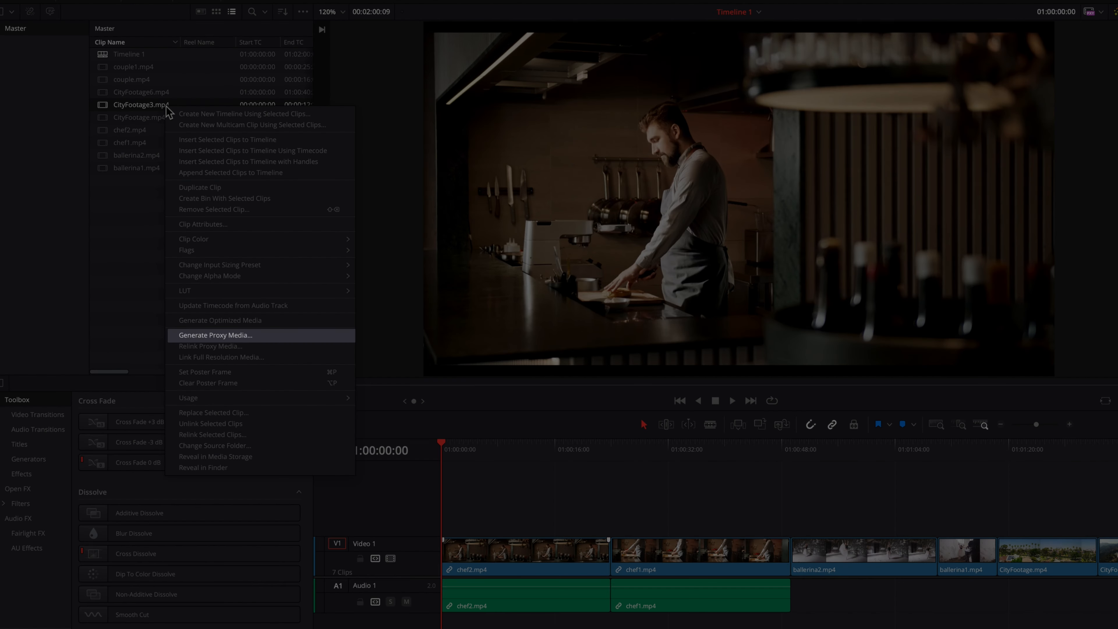
mouse_move(221, 305)
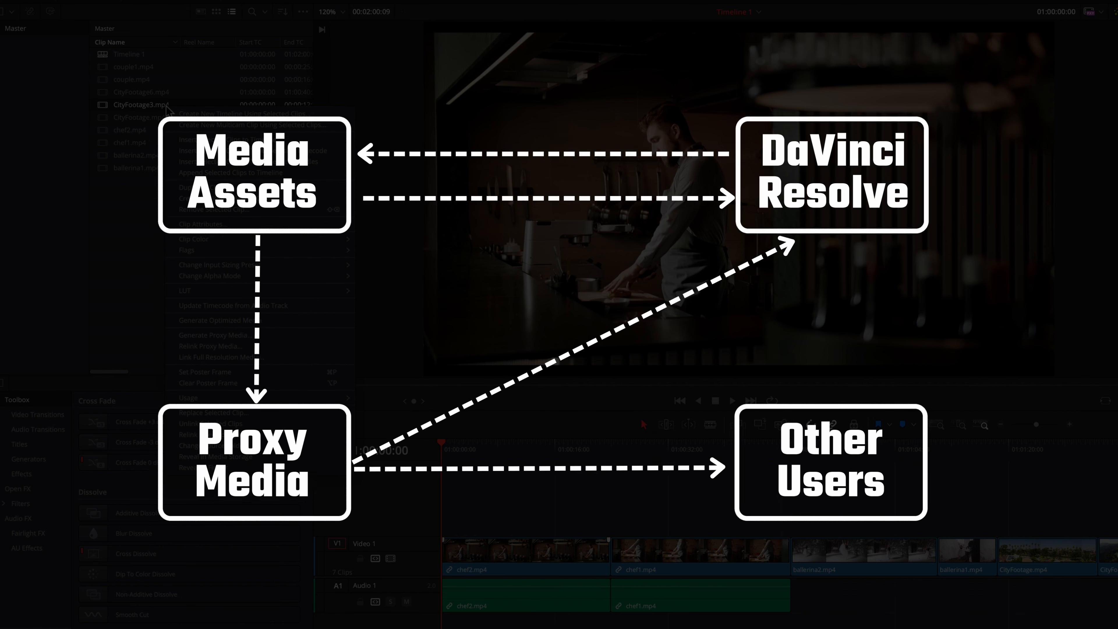
right_click(141, 105)
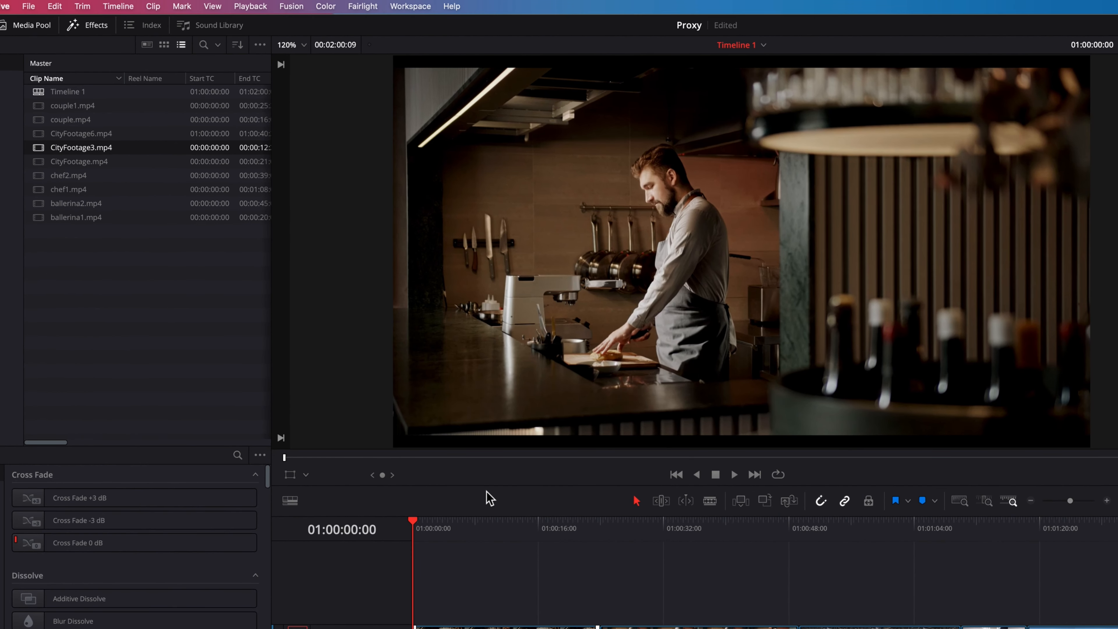
left_click(251, 6)
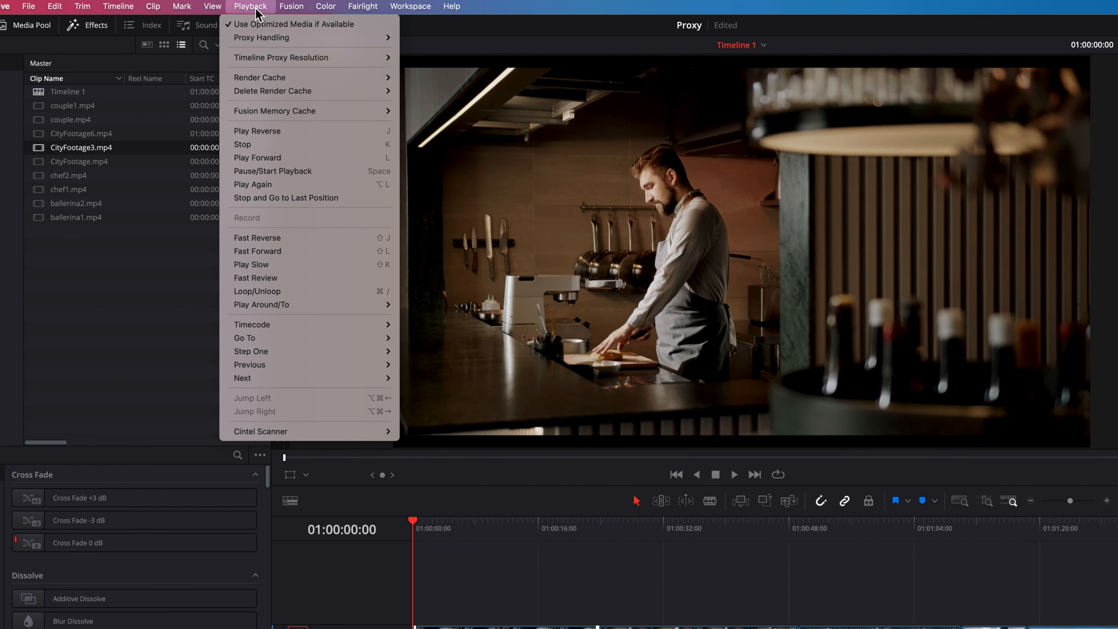
mouse_move(261, 37)
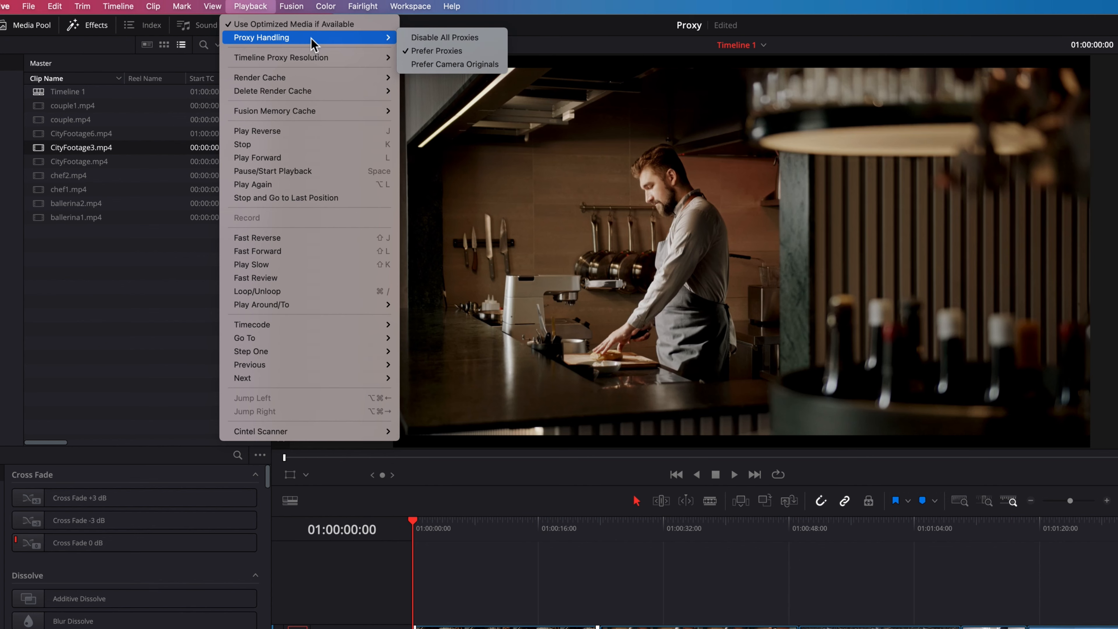
mouse_move(435, 50)
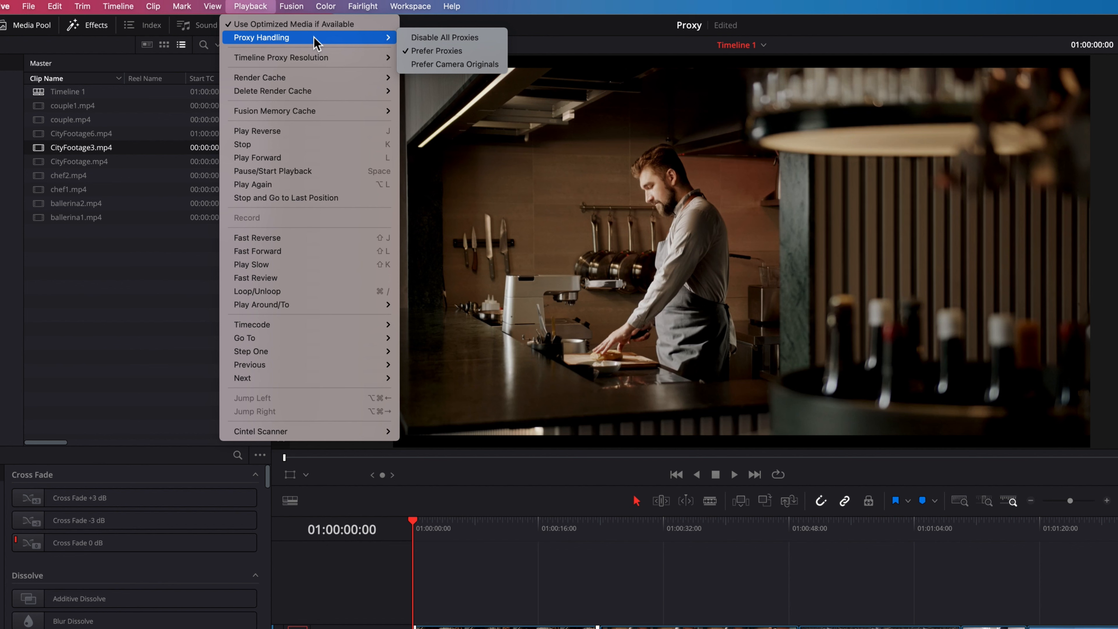
mouse_move(856, 219)
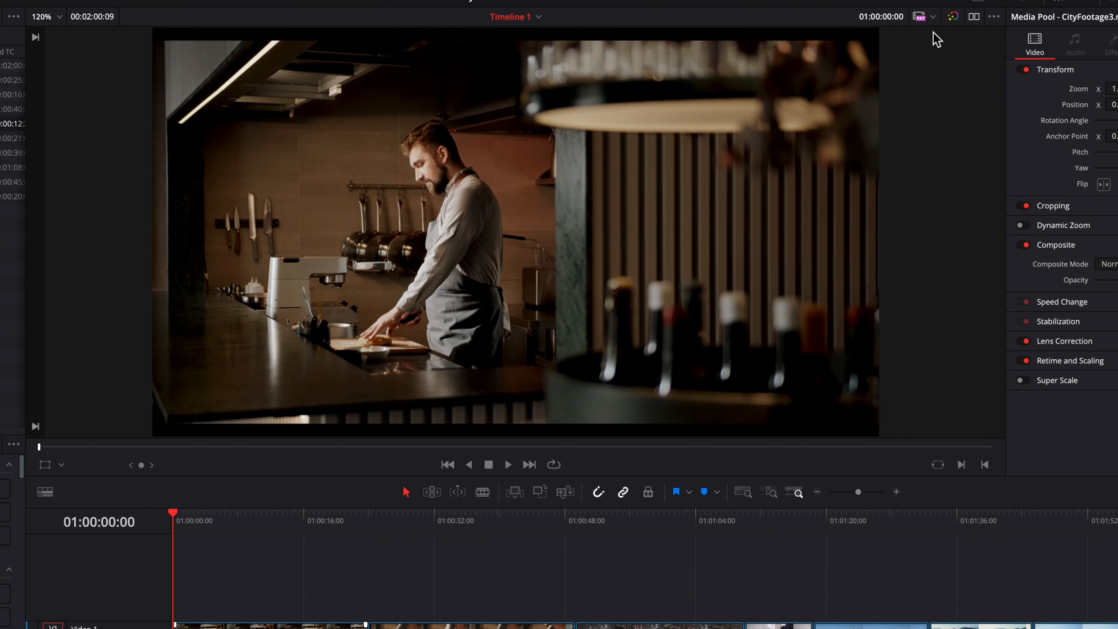
Bring up Project Settings on the Master Settings page.
left_click(932, 16)
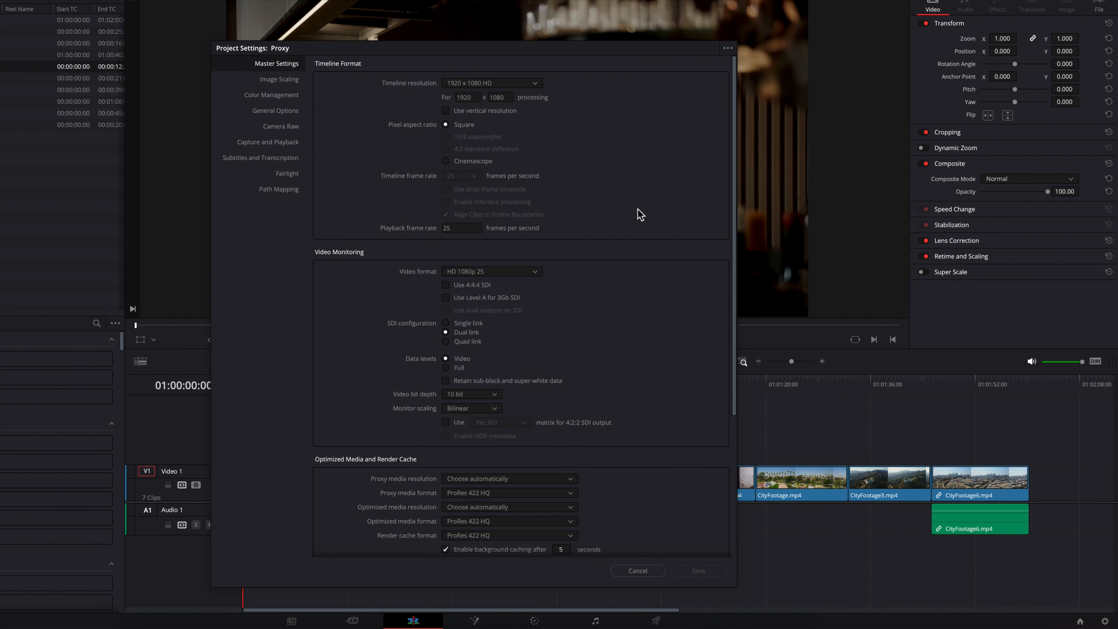
scroll("down", 3)
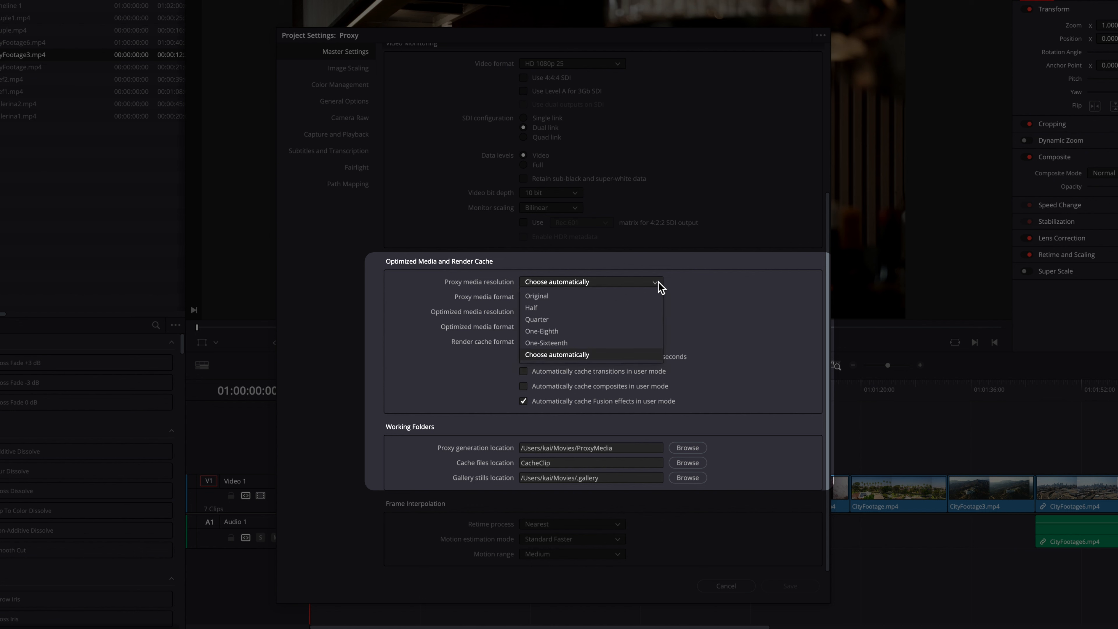
left_click(557, 355)
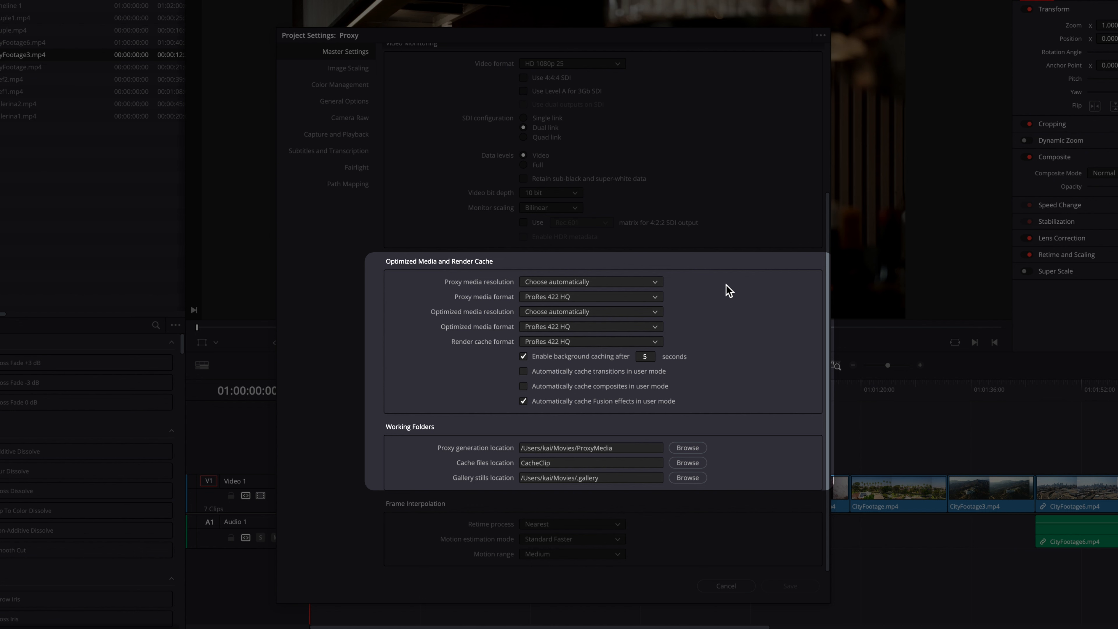
mouse_move(738, 420)
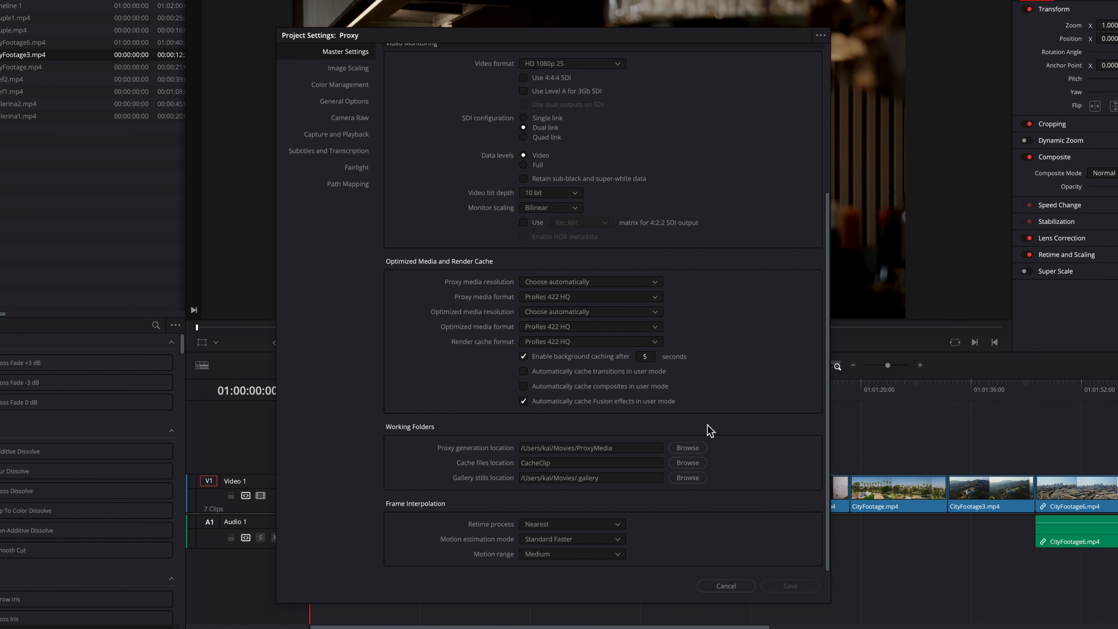
Browse the proxy generation location, showing the ProxyMedia folder in Movies in Finder.
left_click(687, 448)
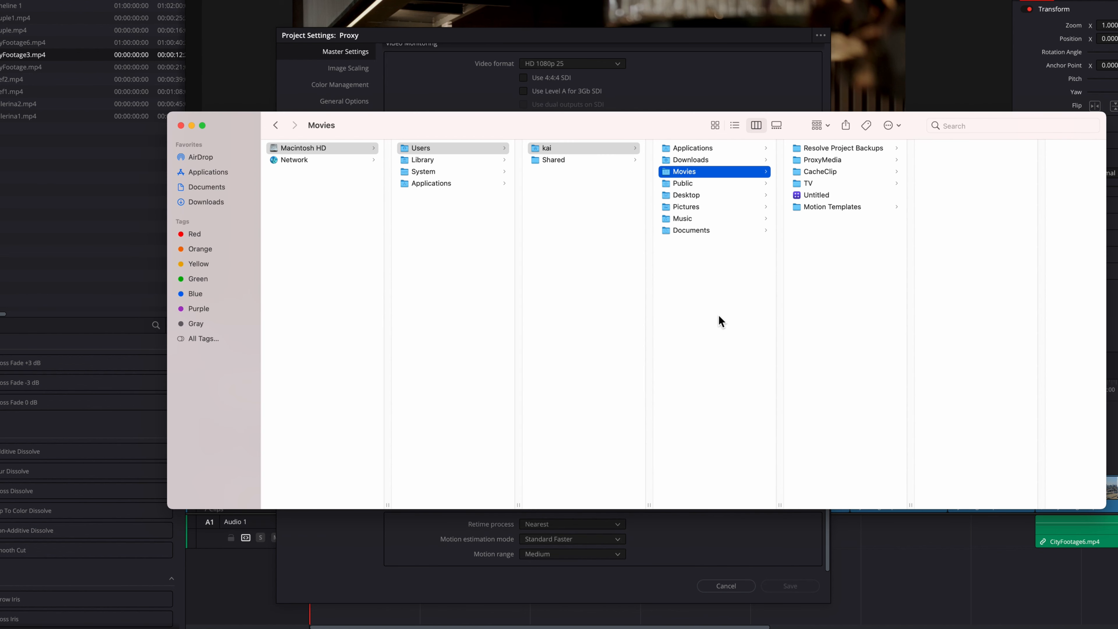
mouse_move(844, 169)
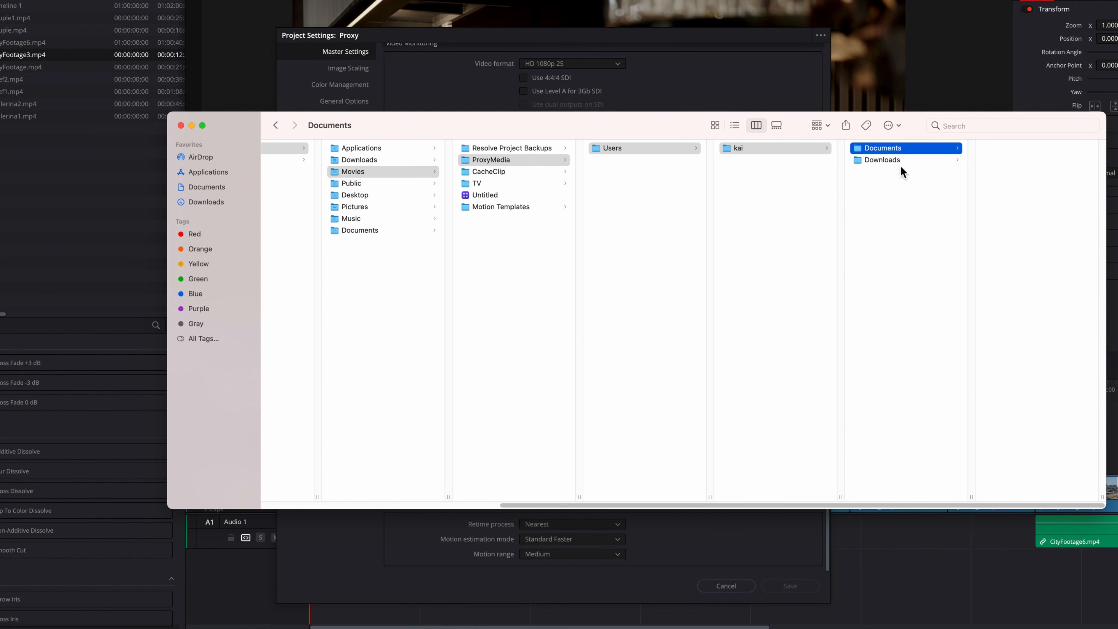
mouse_move(473, 177)
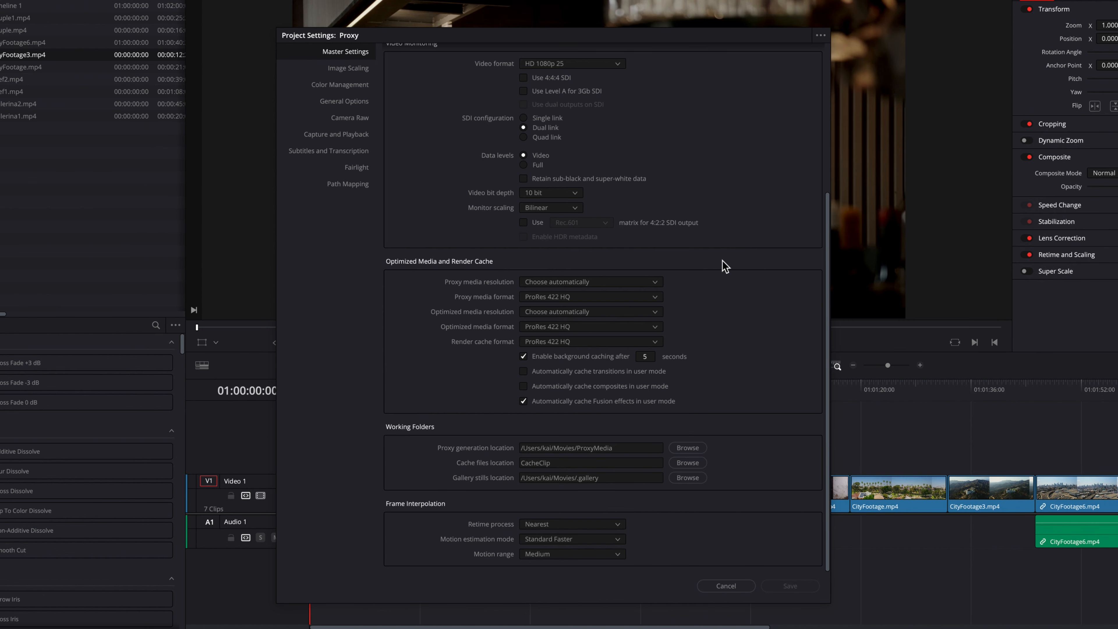
Set the project's proxy media resolution to Quarter of original.
left_click(591, 281)
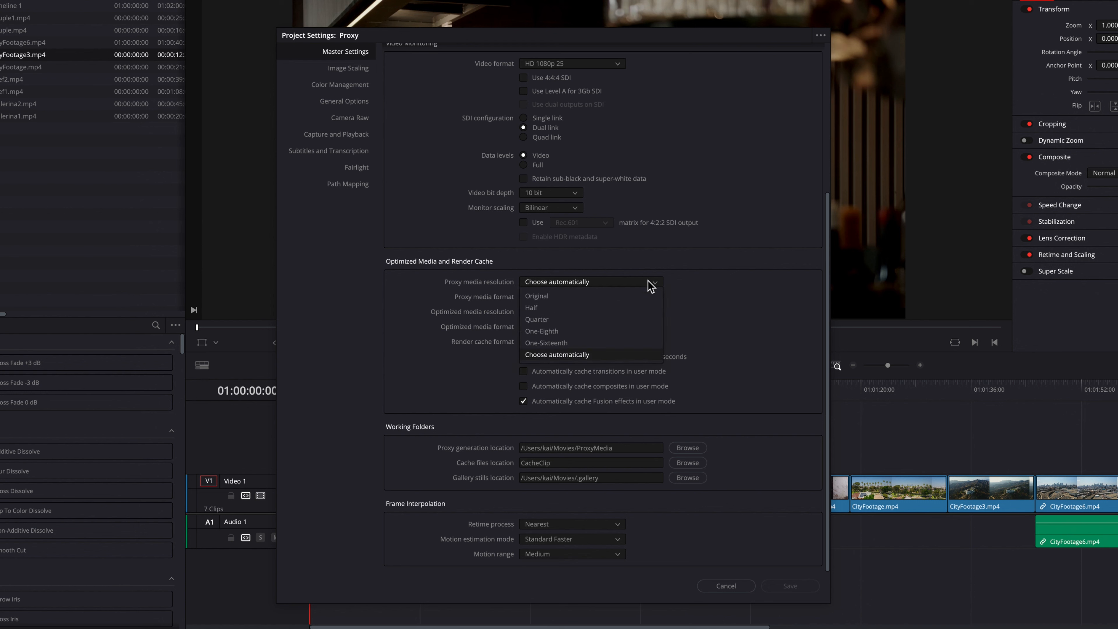
mouse_move(648, 321)
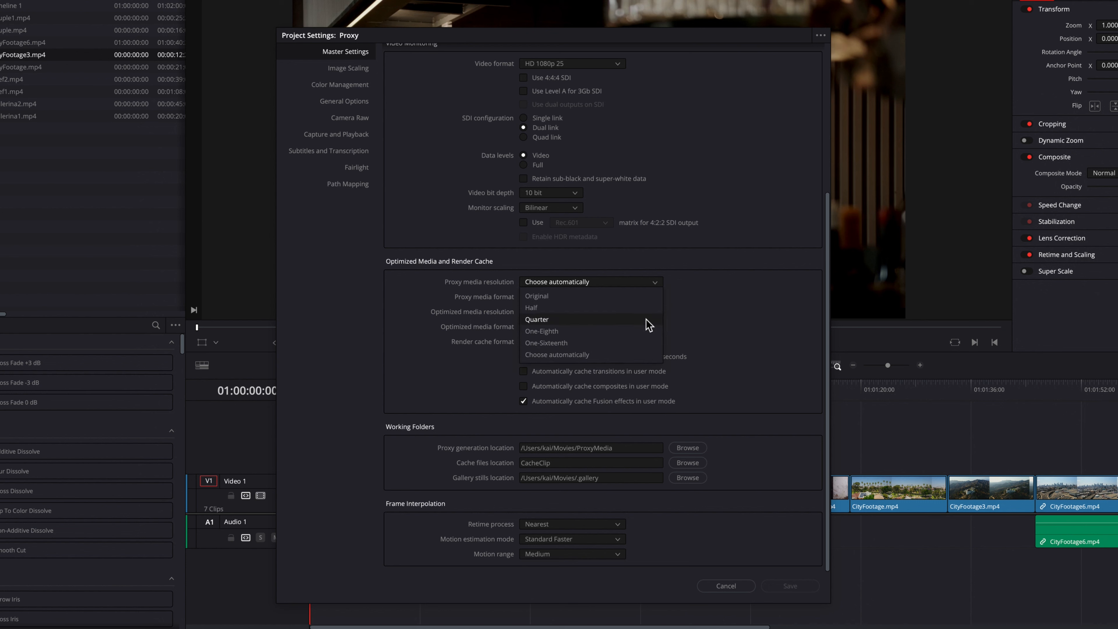
left_click(536, 320)
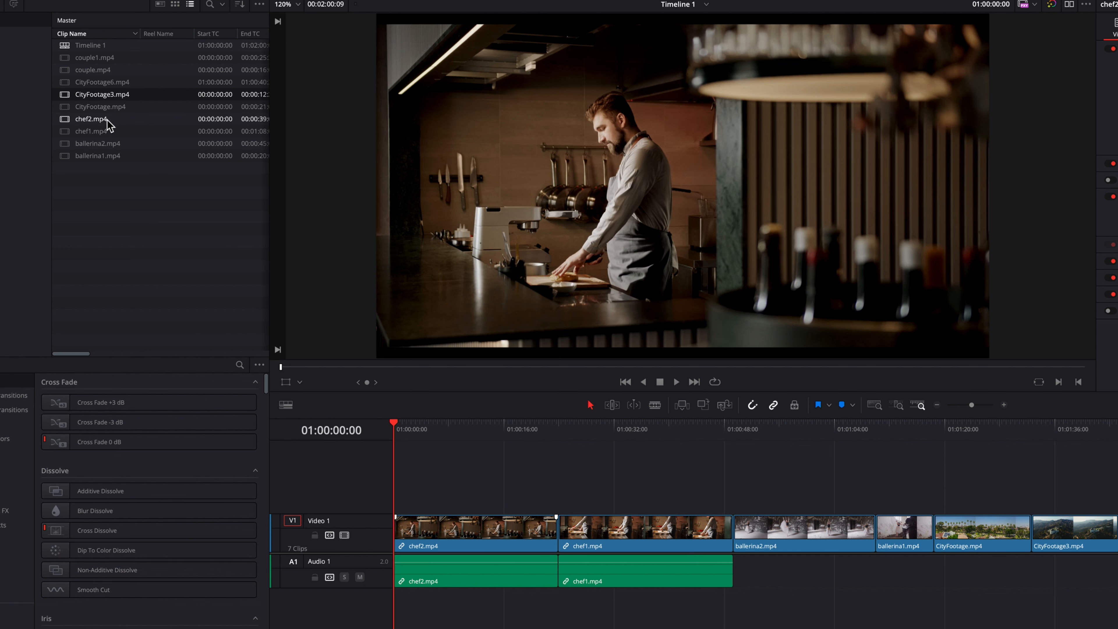
Generate proxy media for chef2.mp4 from its Media Pool actions.
right_click(91, 118)
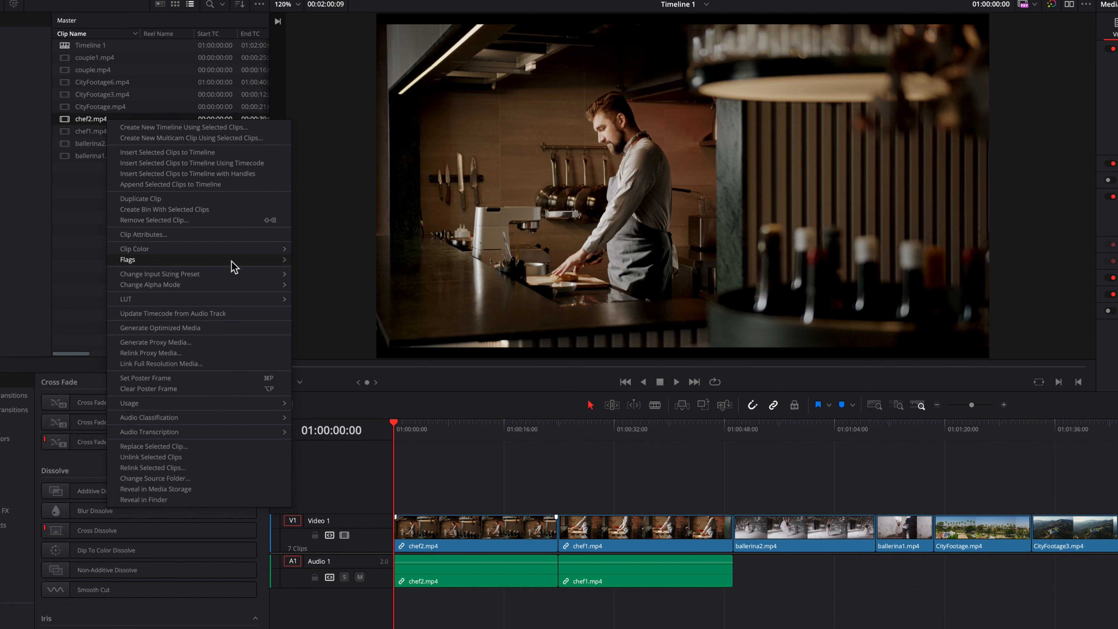
mouse_move(258, 343)
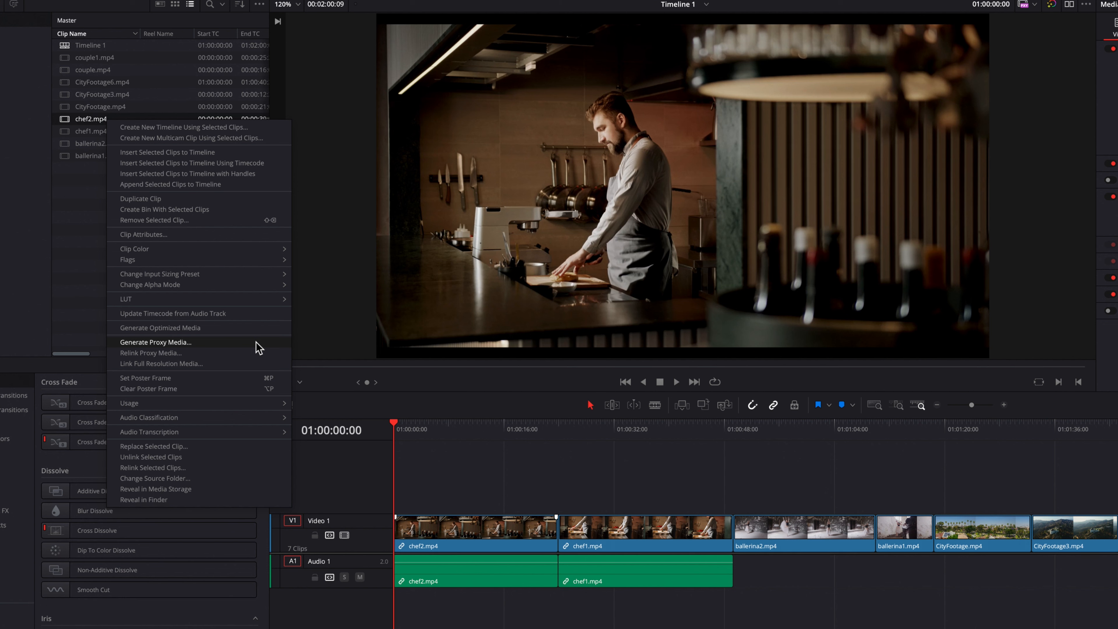
left_click(154, 343)
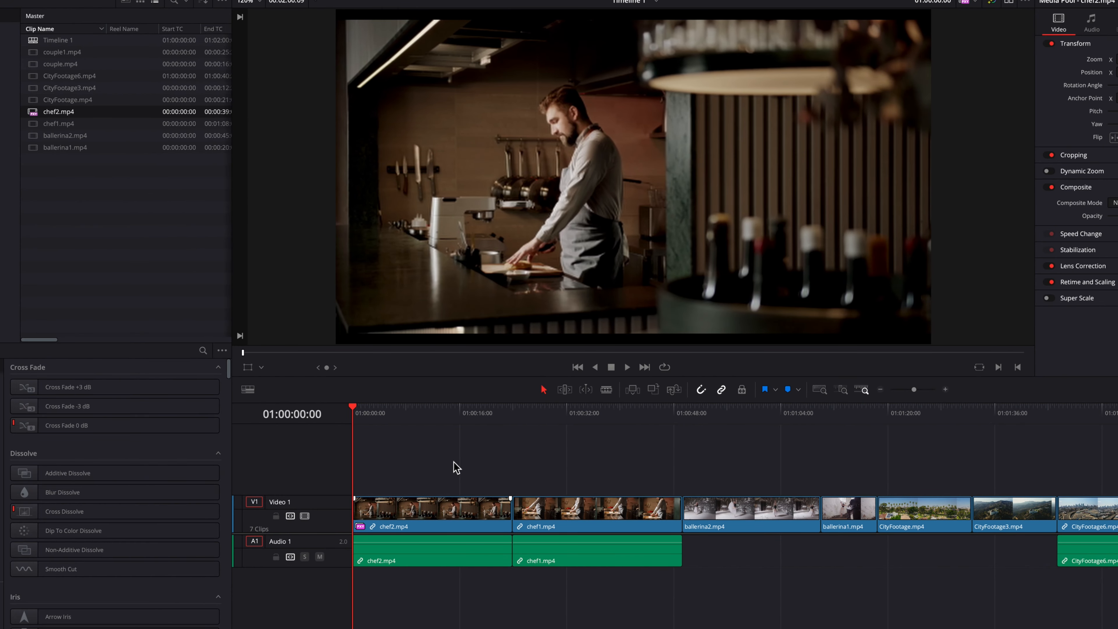
Generate proxy media for chef1.mp4 and CityFootage.mp4.
right_click(58, 123)
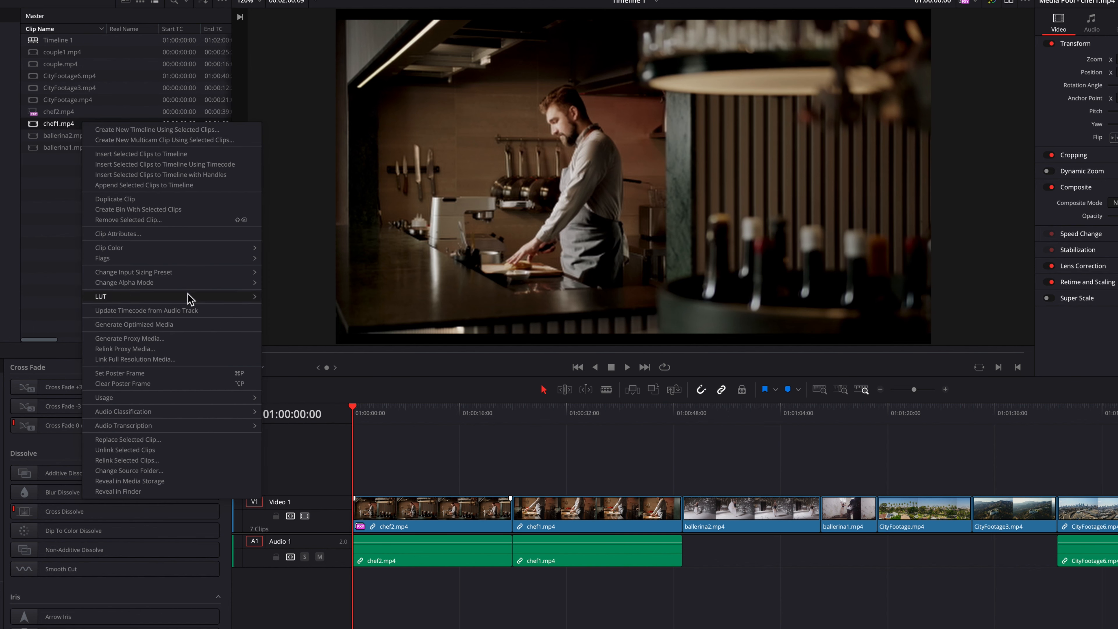
left_click(130, 338)
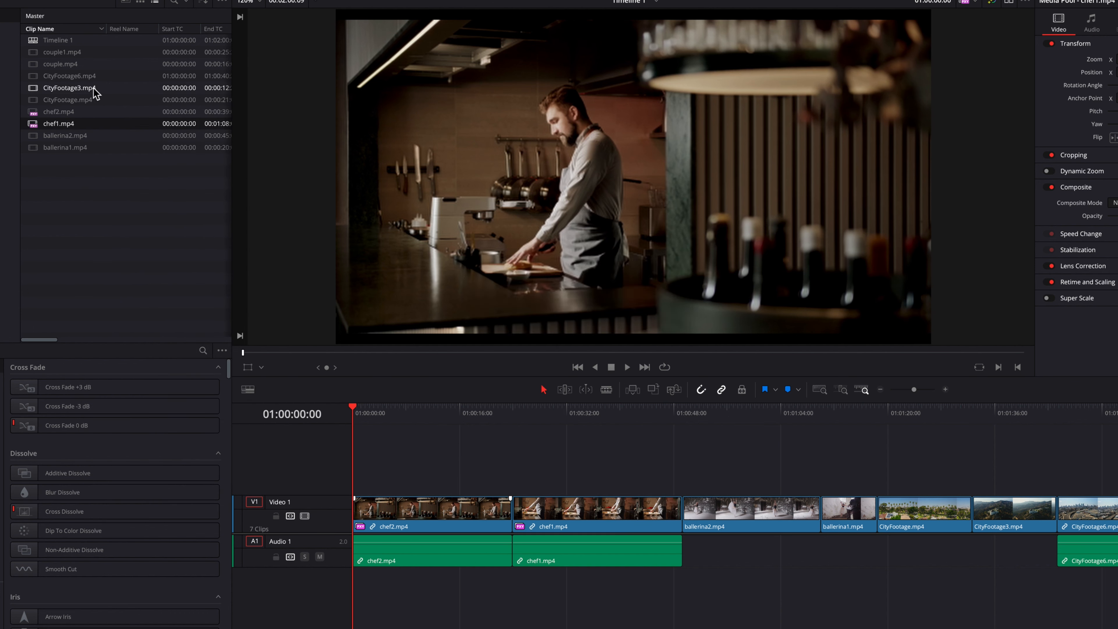
right_click(67, 99)
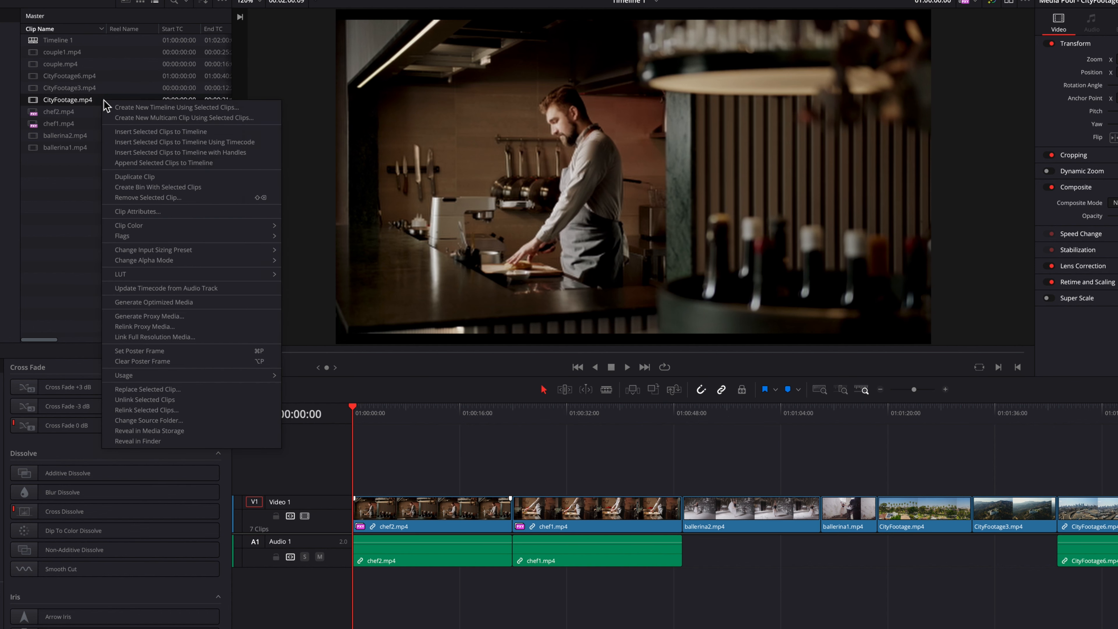
mouse_move(145, 326)
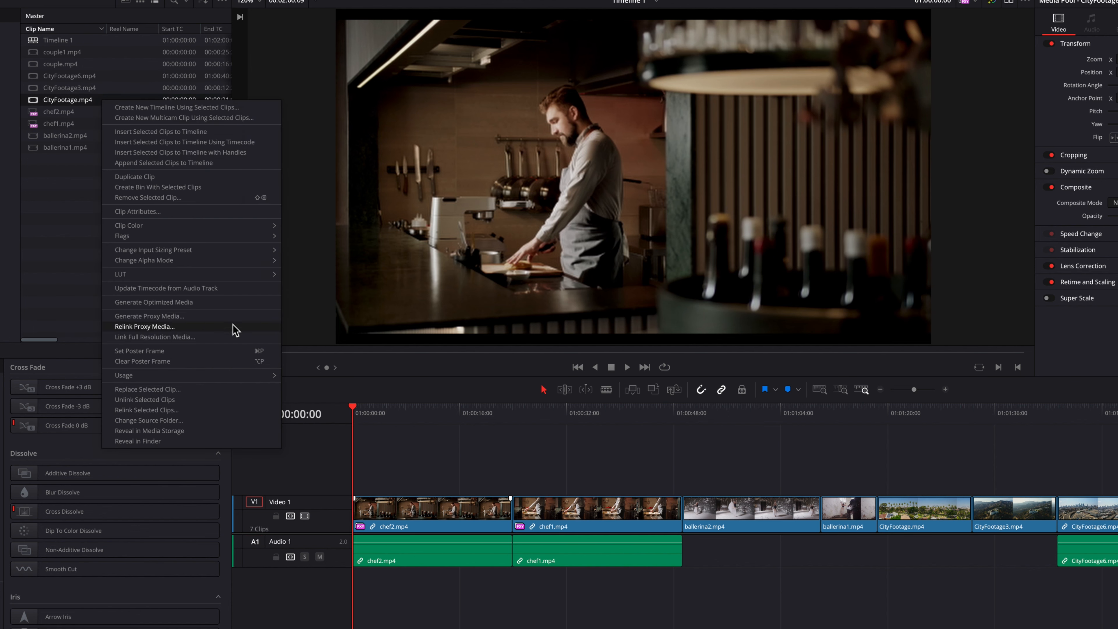
left_click(149, 316)
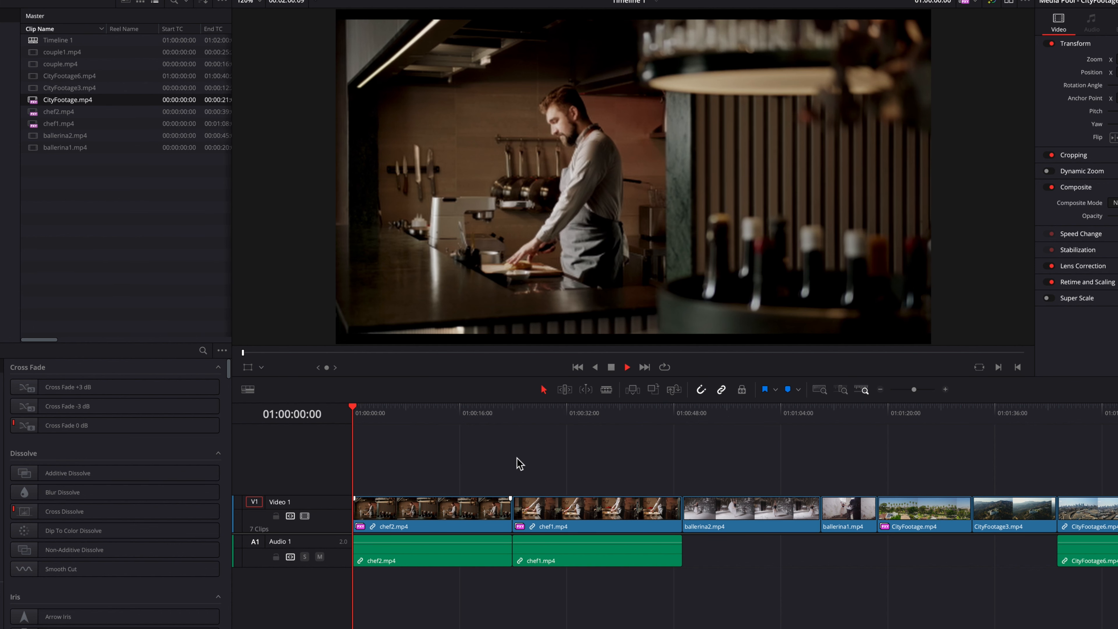
left_click(521, 406)
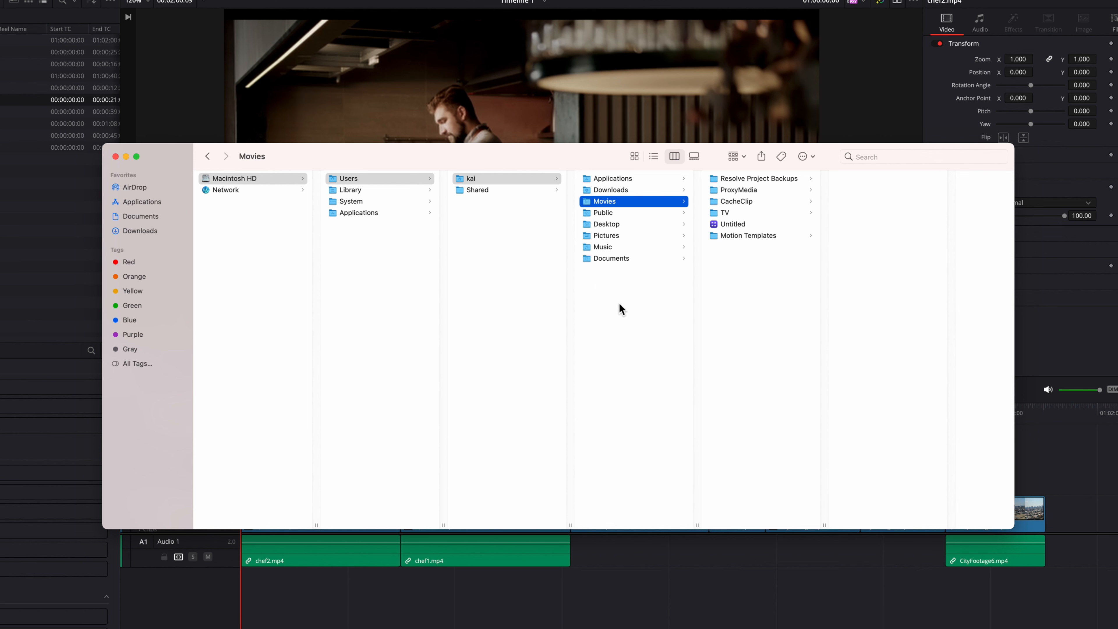
Drill into ProxyMedia > Documents > Stock footage holding chef1 and chef2, then close Finder.
left_click(738, 190)
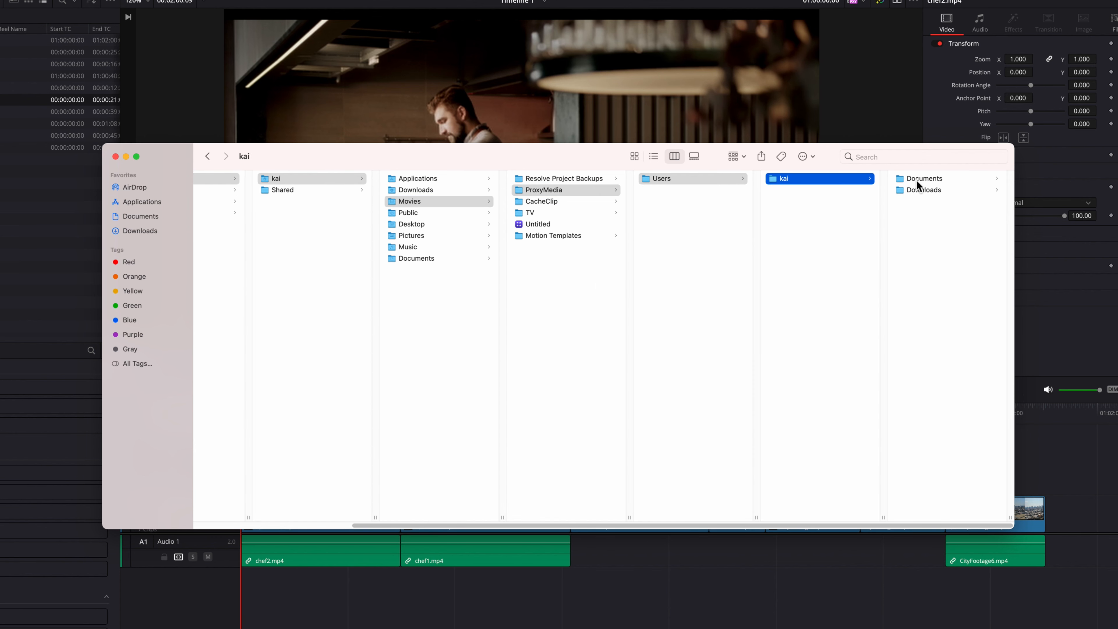
left_click(924, 178)
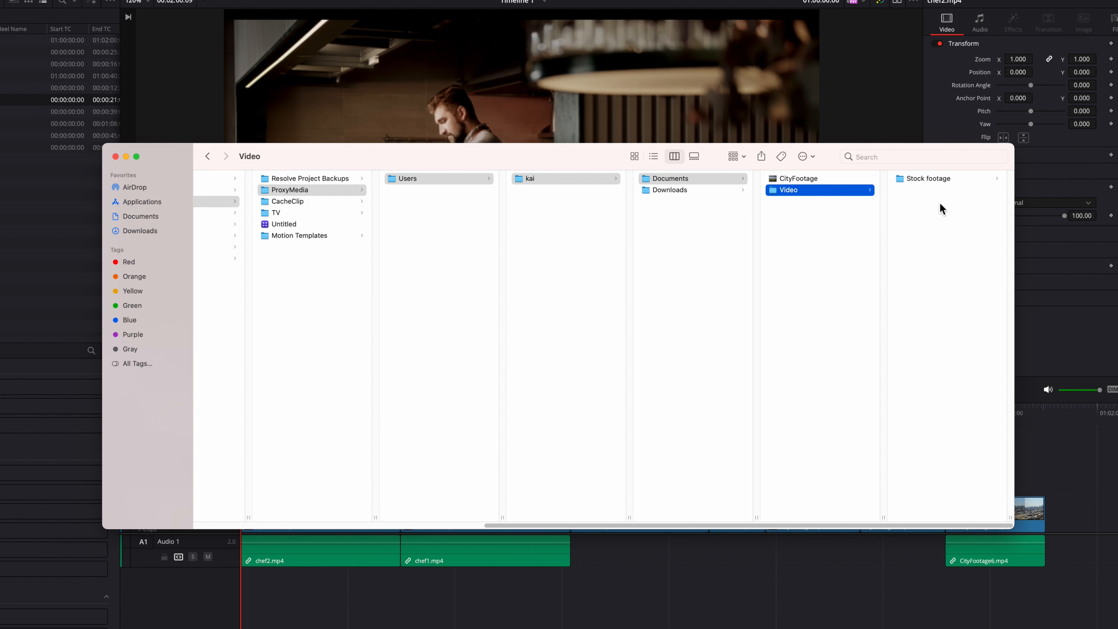
left_click(927, 178)
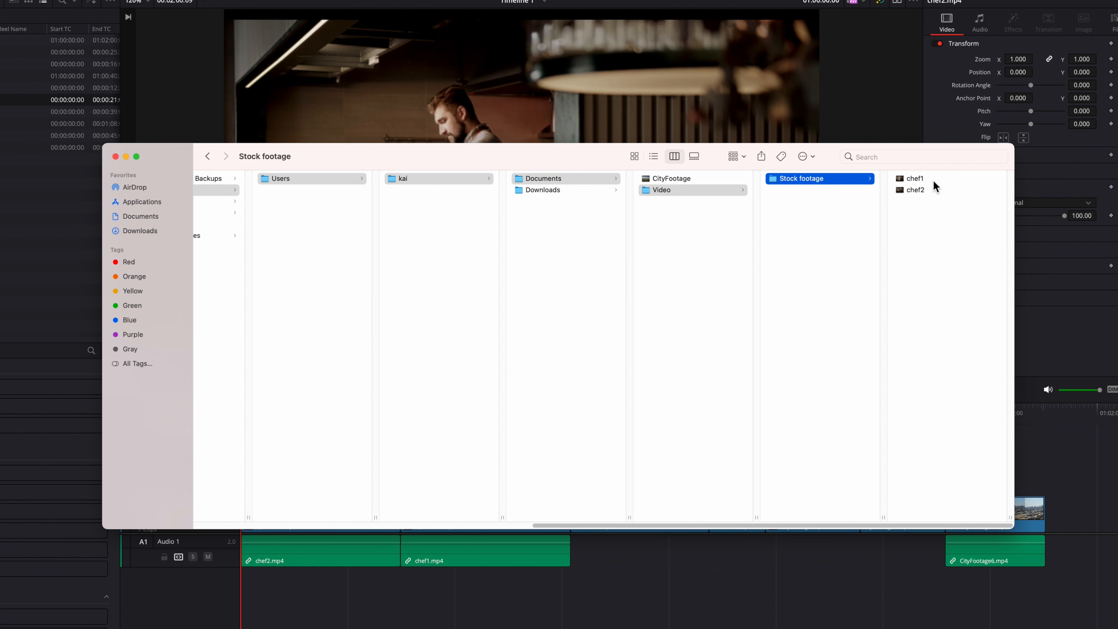
mouse_move(756, 294)
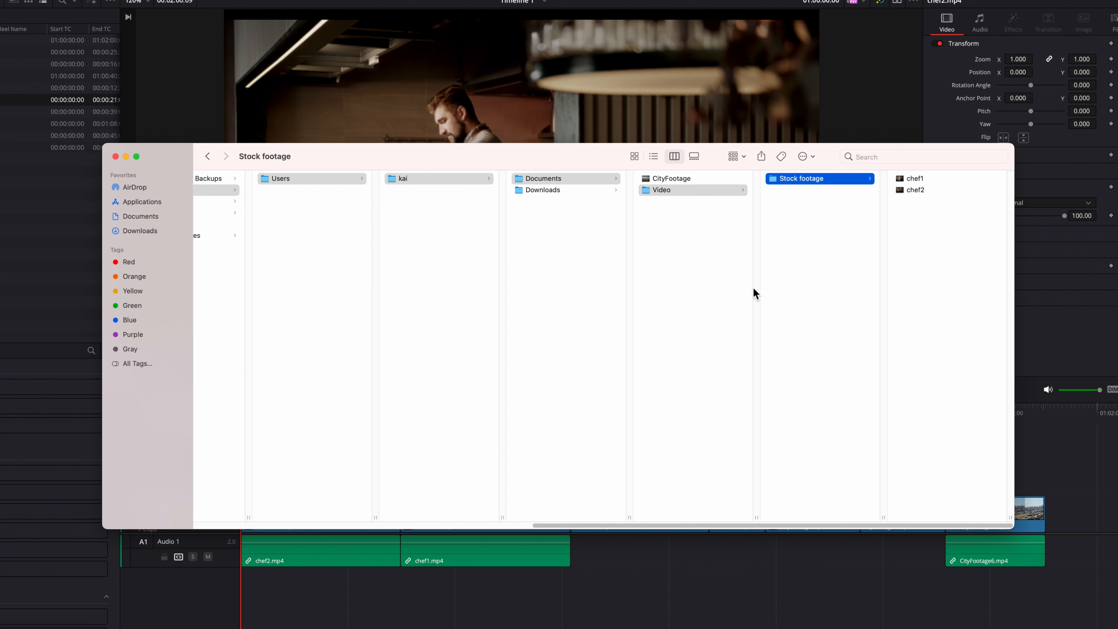
mouse_move(299, 241)
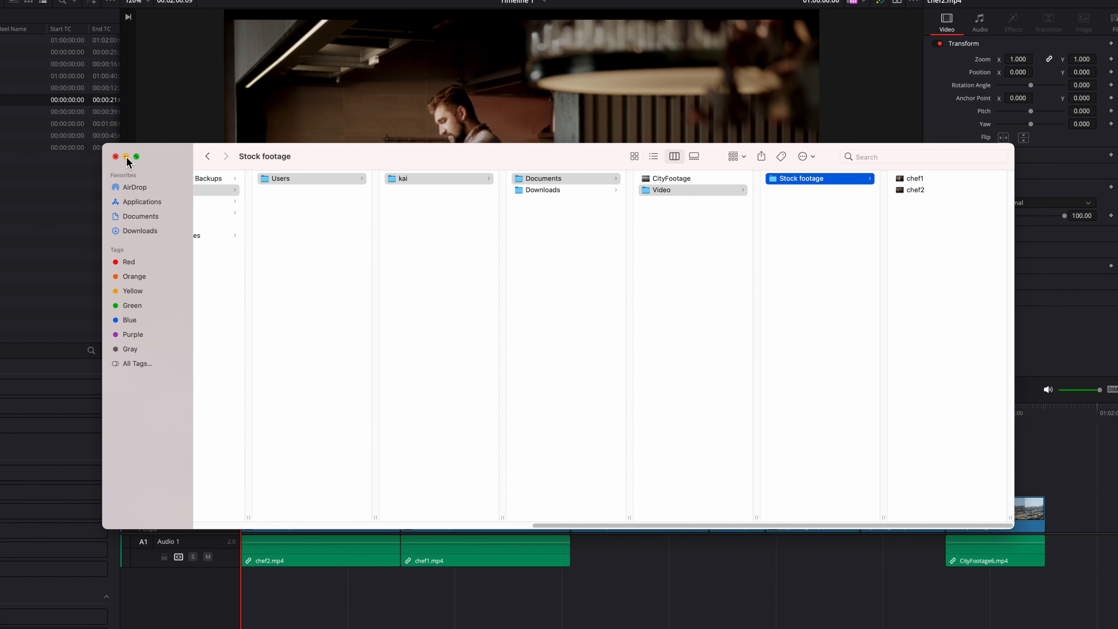
left_click(115, 156)
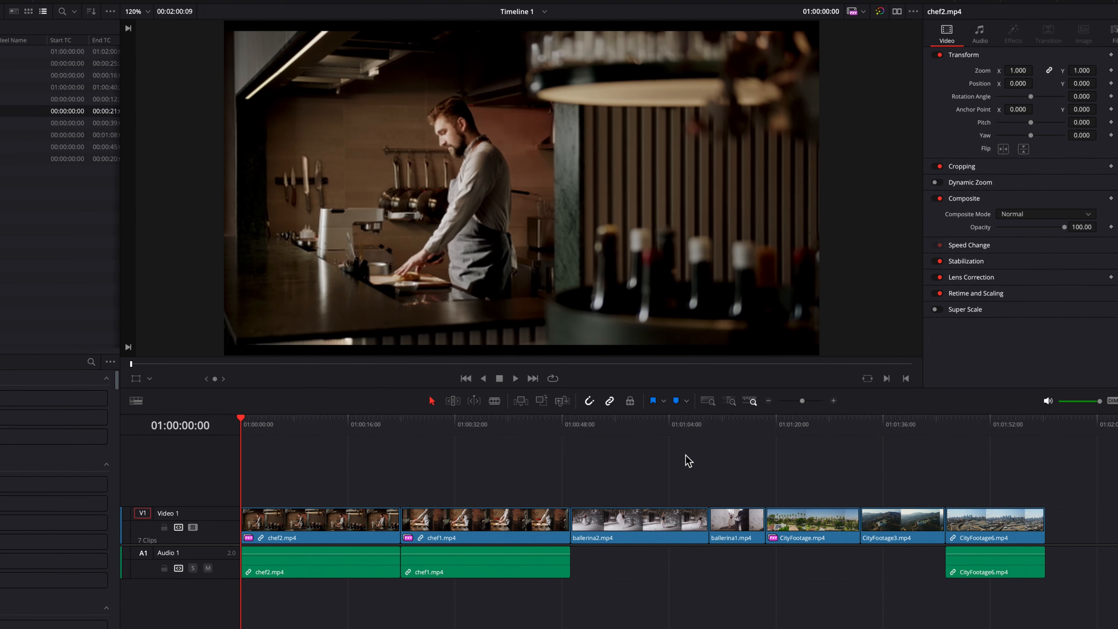
mouse_move(861, 34)
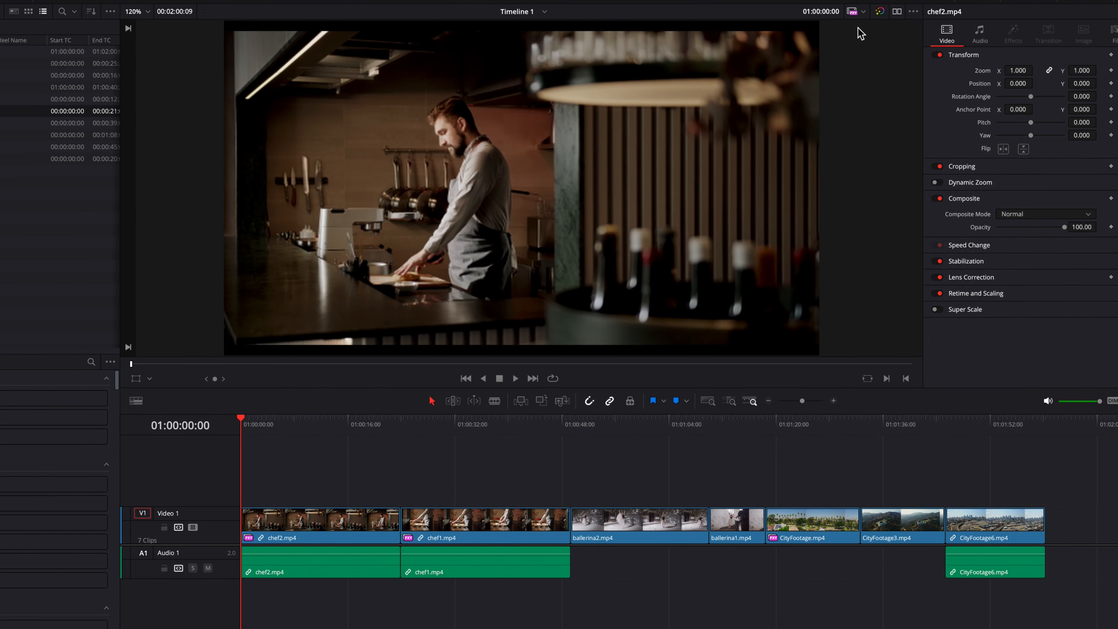
Disable proxy media playback for the whole timeline via the viewer toggle.
left_click(851, 12)
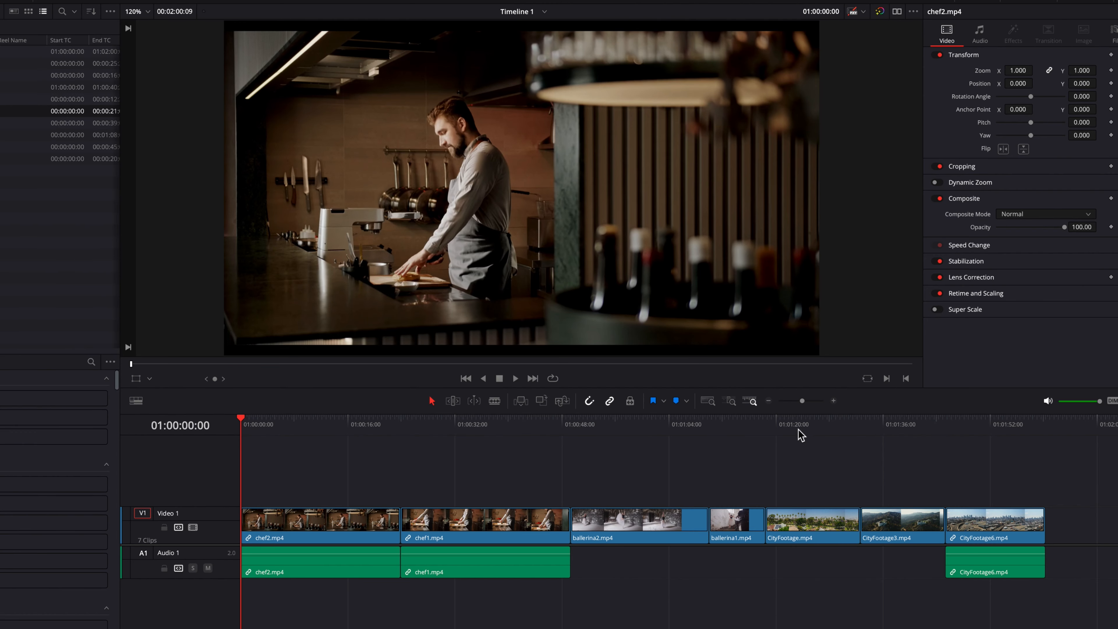
mouse_move(775, 475)
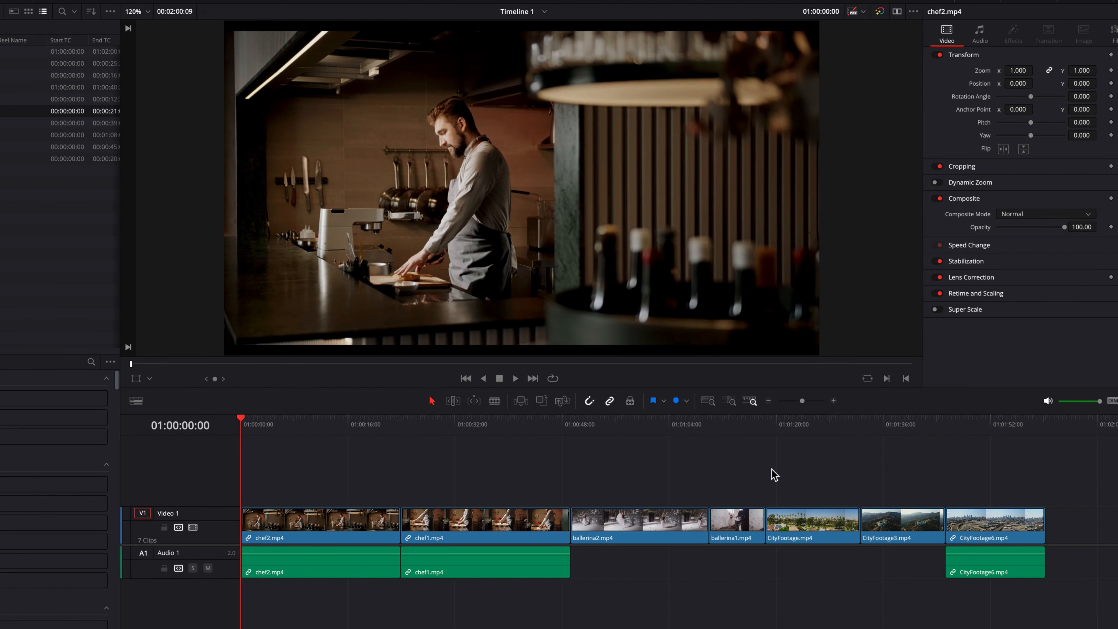
mouse_move(677, 463)
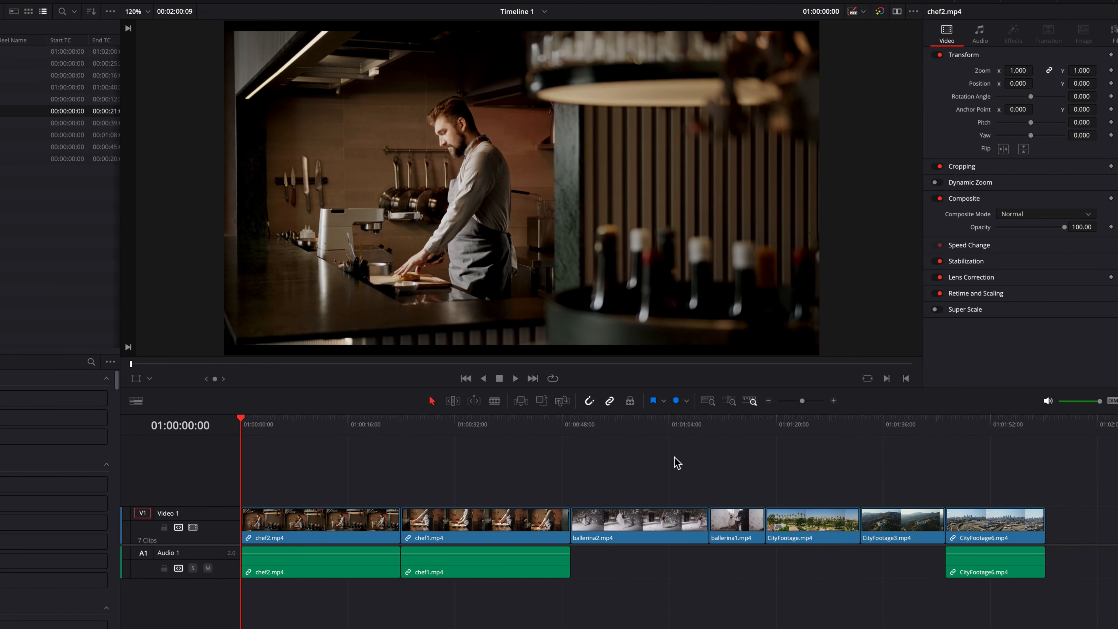
mouse_move(506, 473)
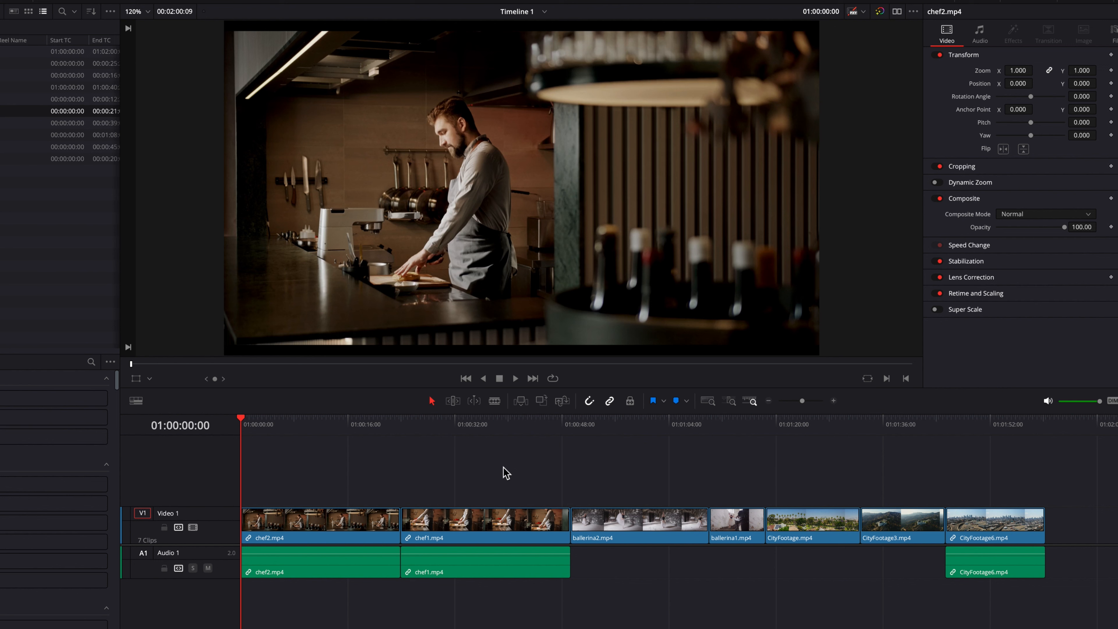
mouse_move(869, 17)
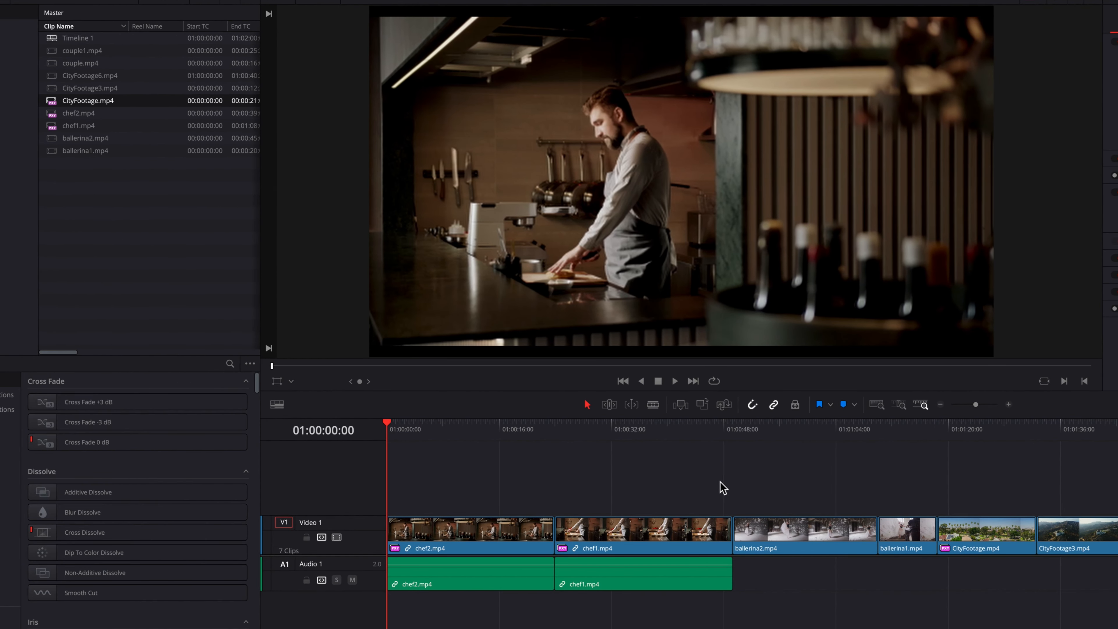
mouse_move(111, 128)
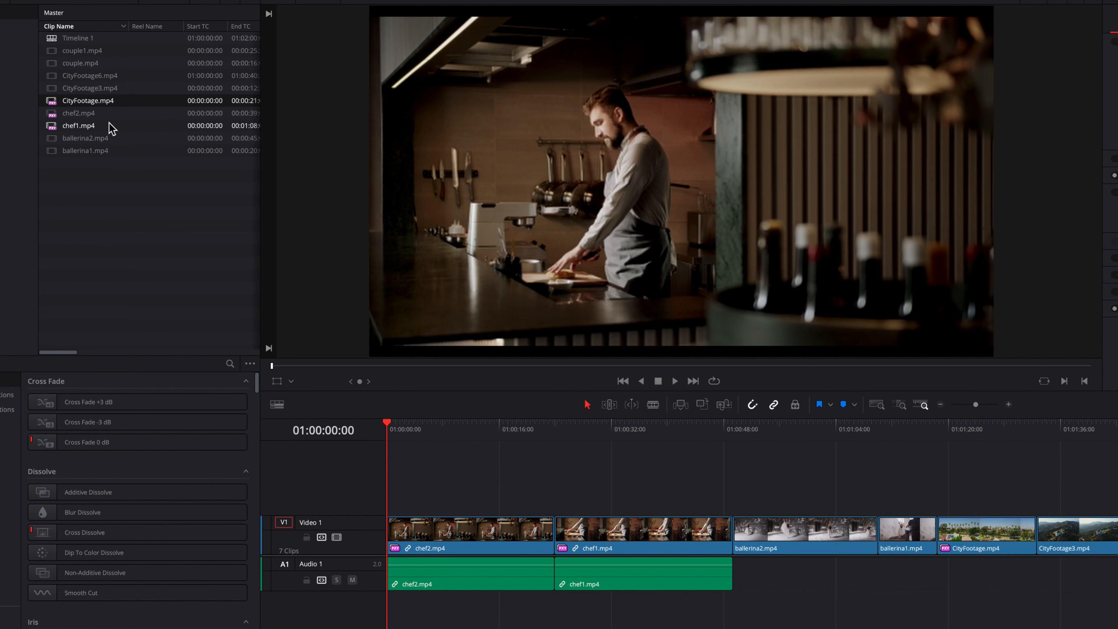
Unlink the proxy media from chef2.mp4.
right_click(78, 114)
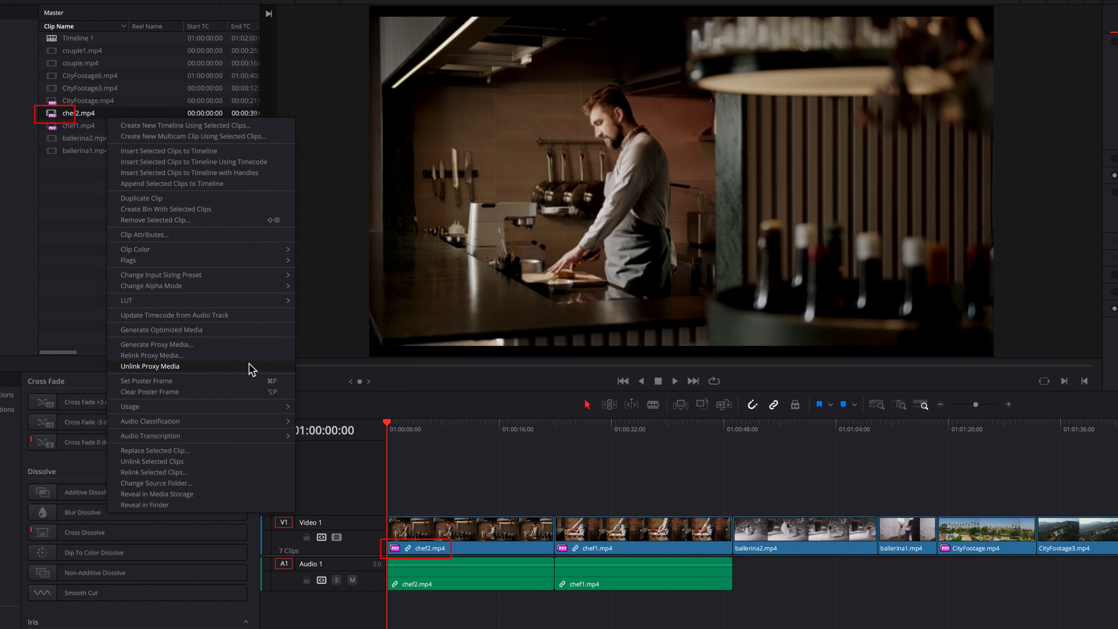
left_click(150, 366)
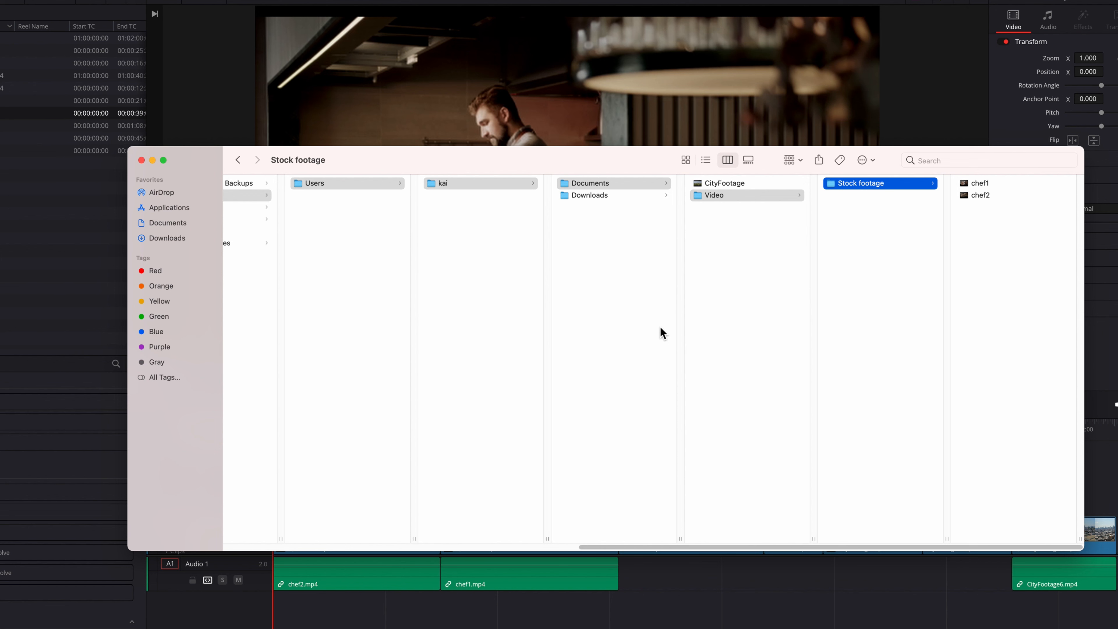
mouse_move(958, 221)
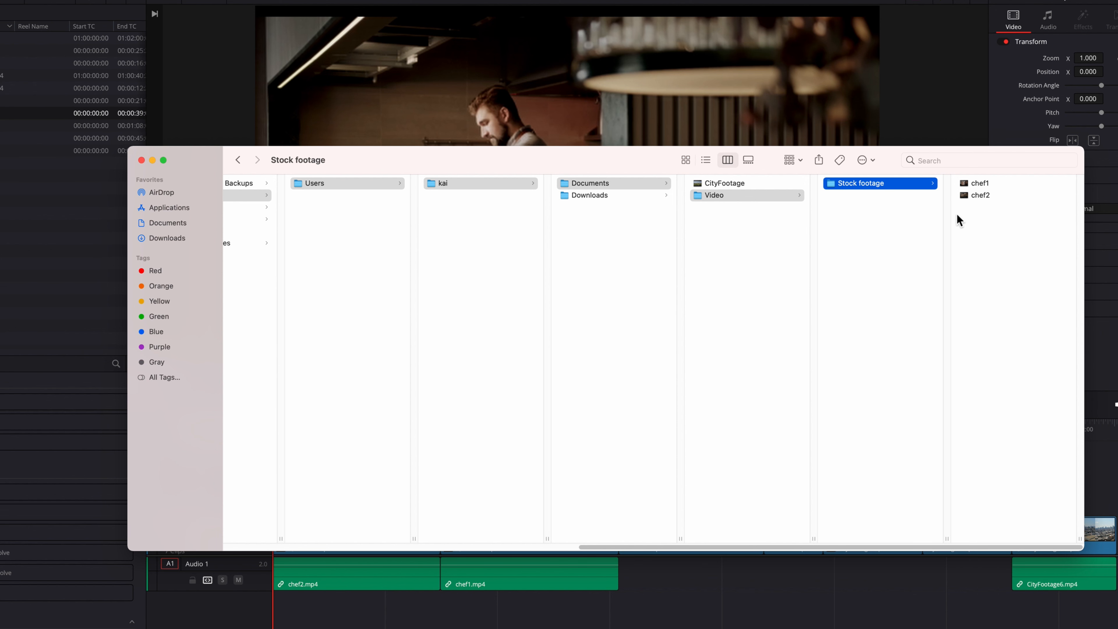
Move the chef2 proxy file to the Trash in Finder and return to Resolve.
right_click(979, 194)
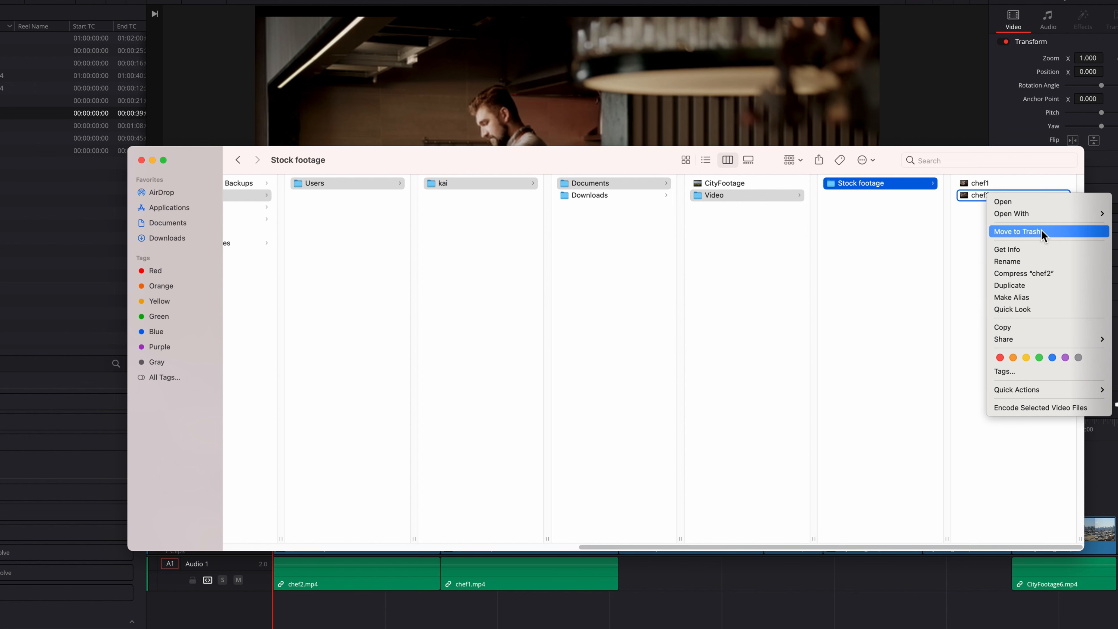
left_click(1019, 232)
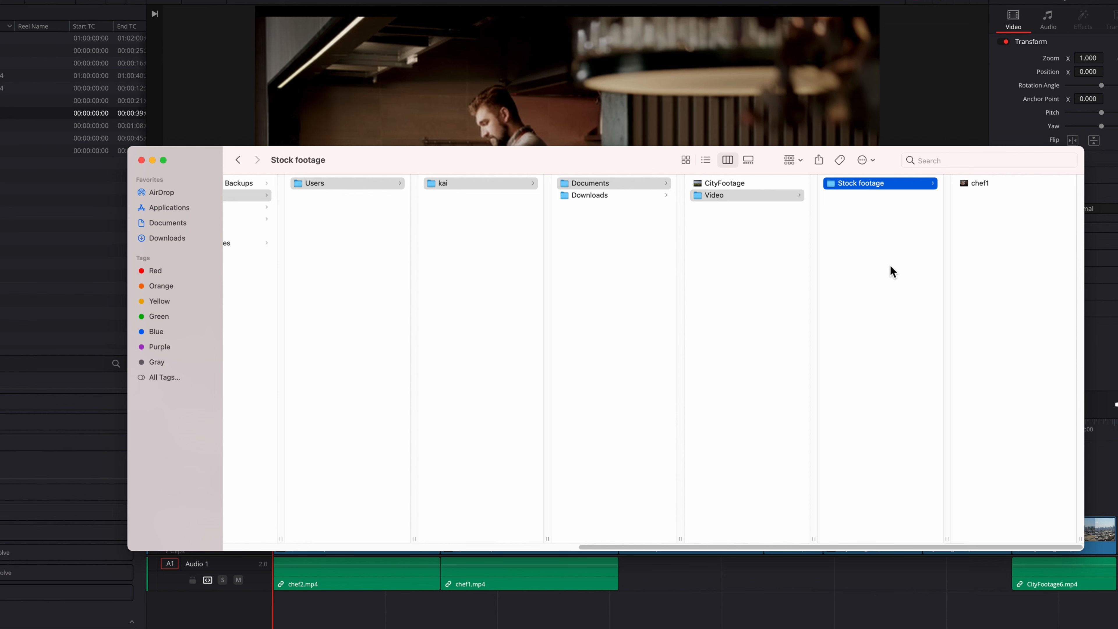
left_click(142, 160)
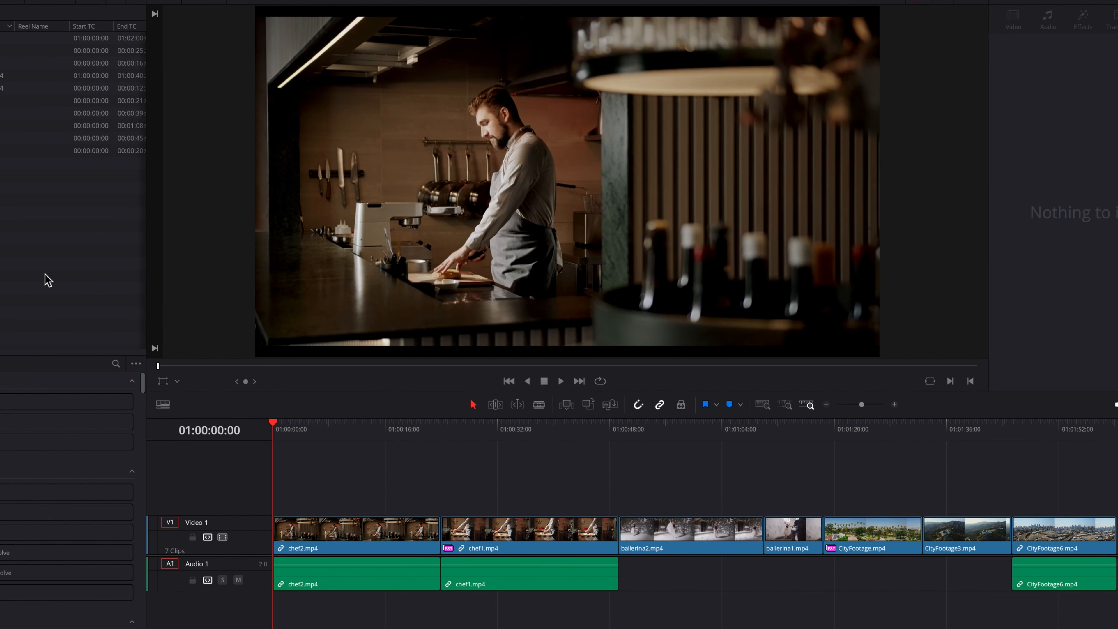